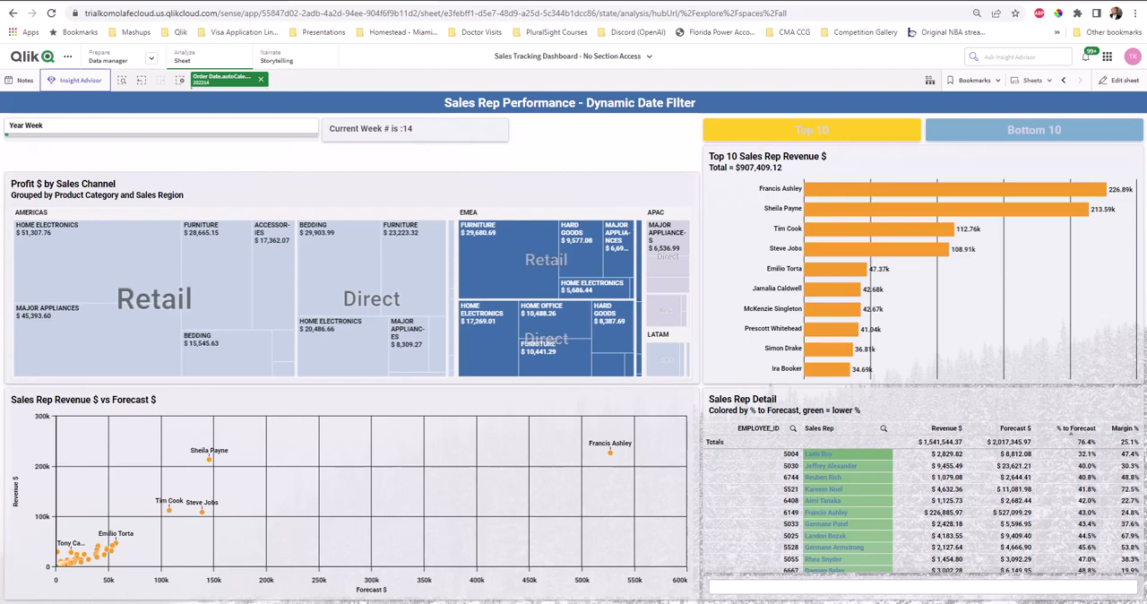
mouse_move(586, 204)
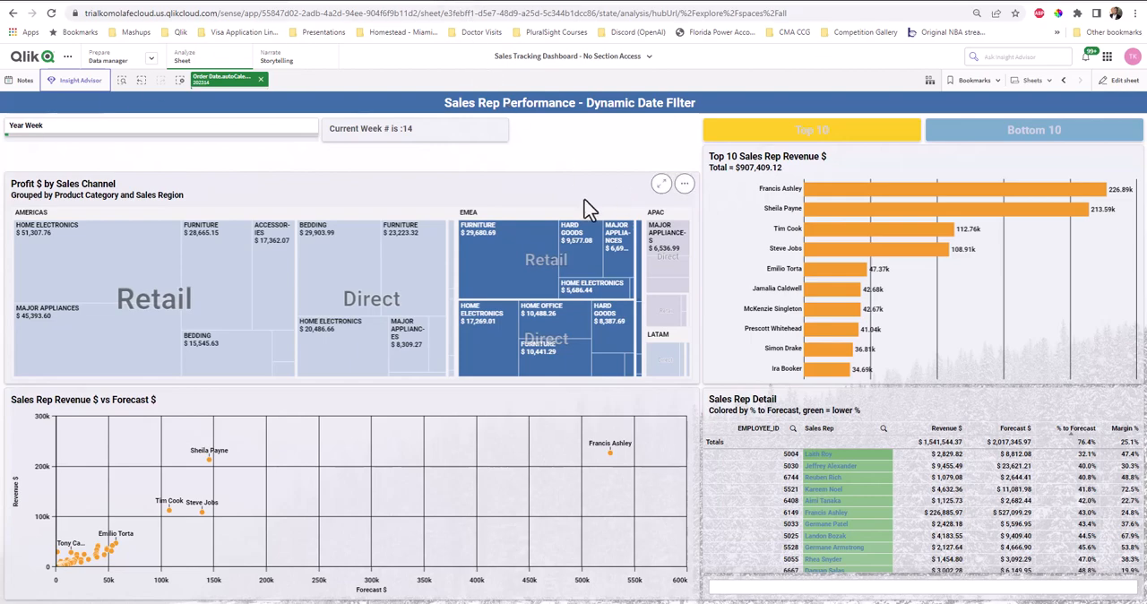
mouse_move(332, 148)
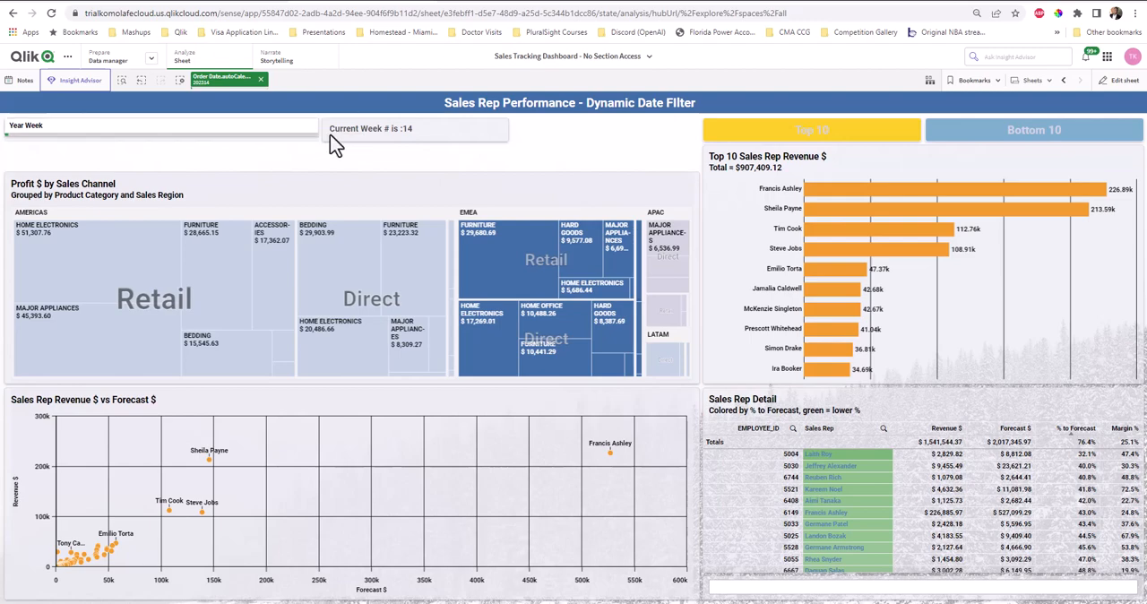
mouse_move(334, 143)
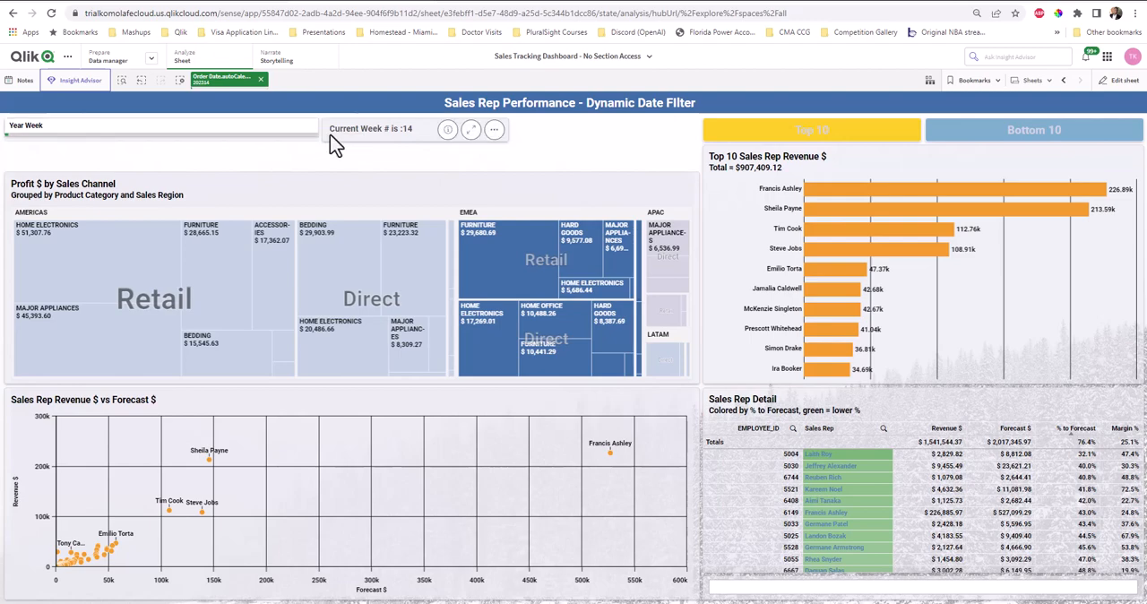
mouse_move(333, 151)
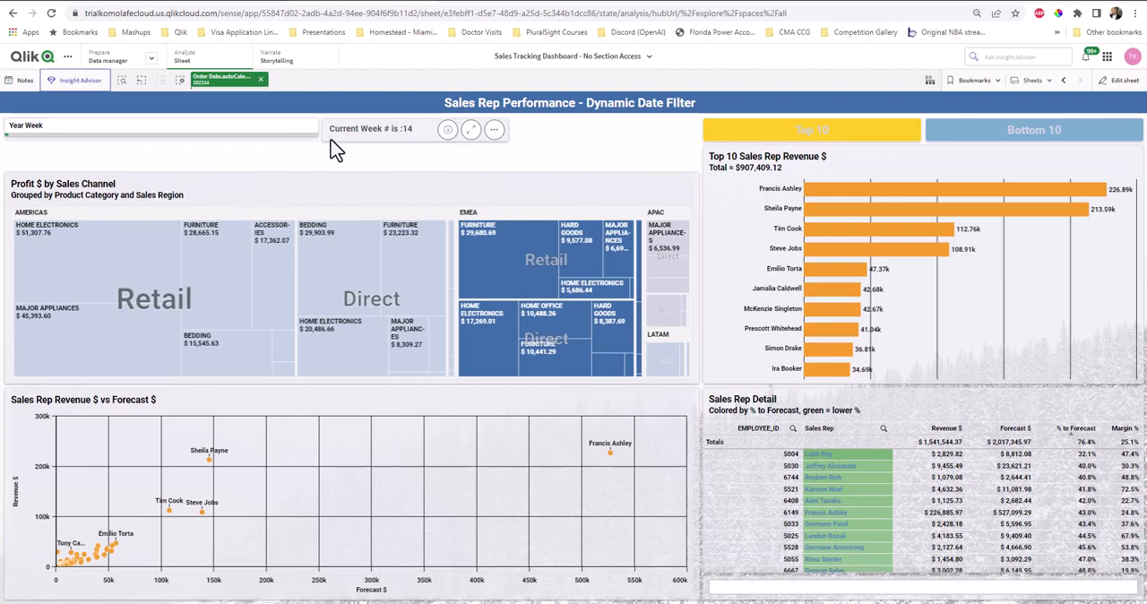
mouse_move(335, 160)
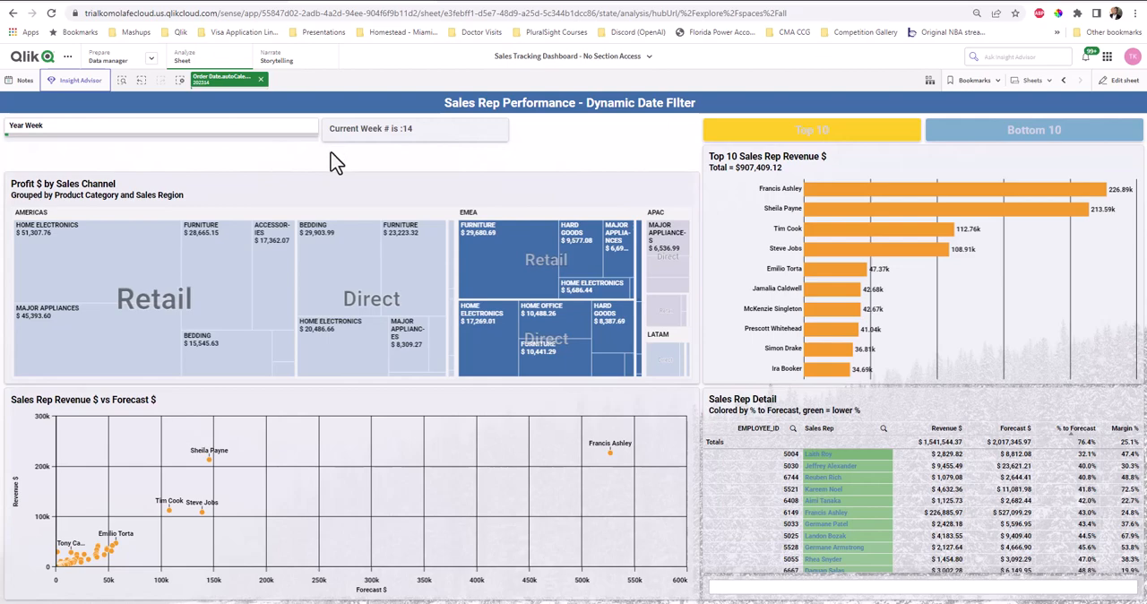
mouse_move(333, 168)
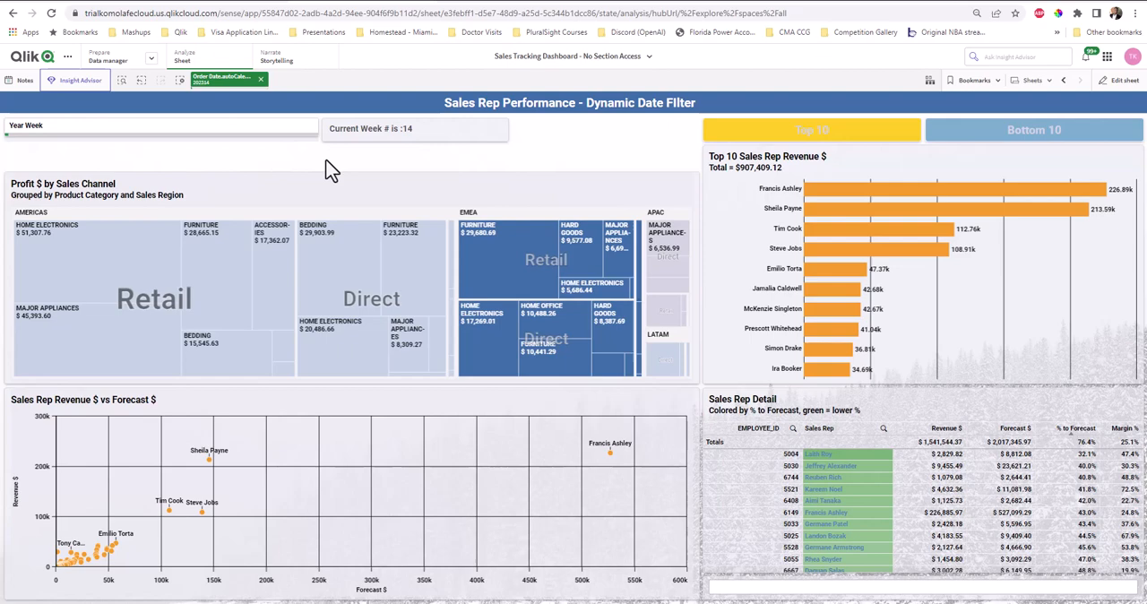
mouse_move(223, 115)
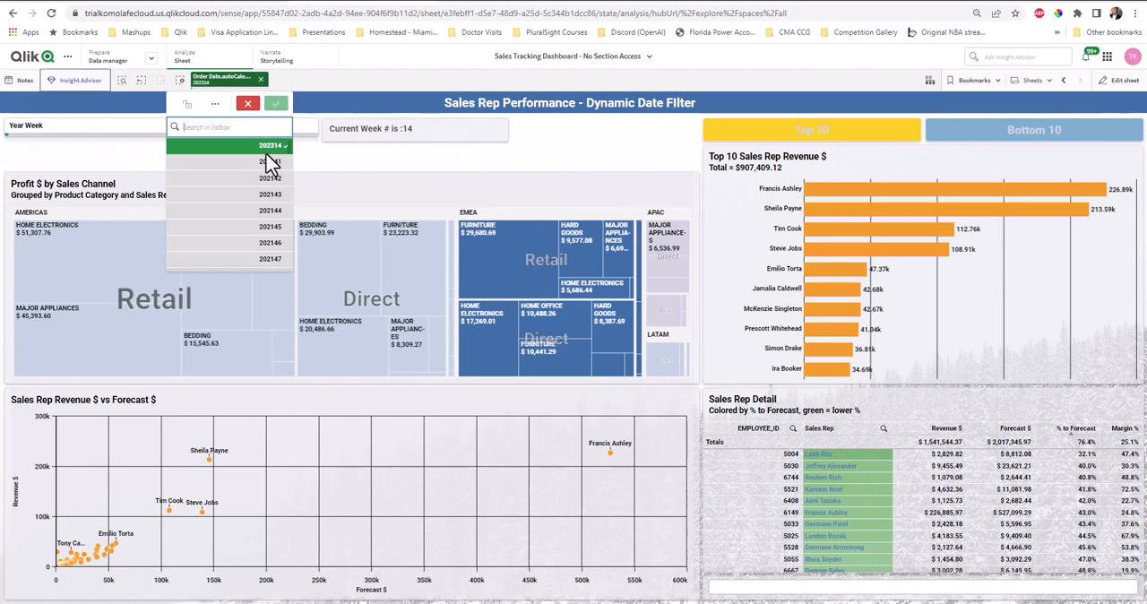
- Clear the year-week selection and open the Sales Rep Performance sheet for editing
click(276, 103)
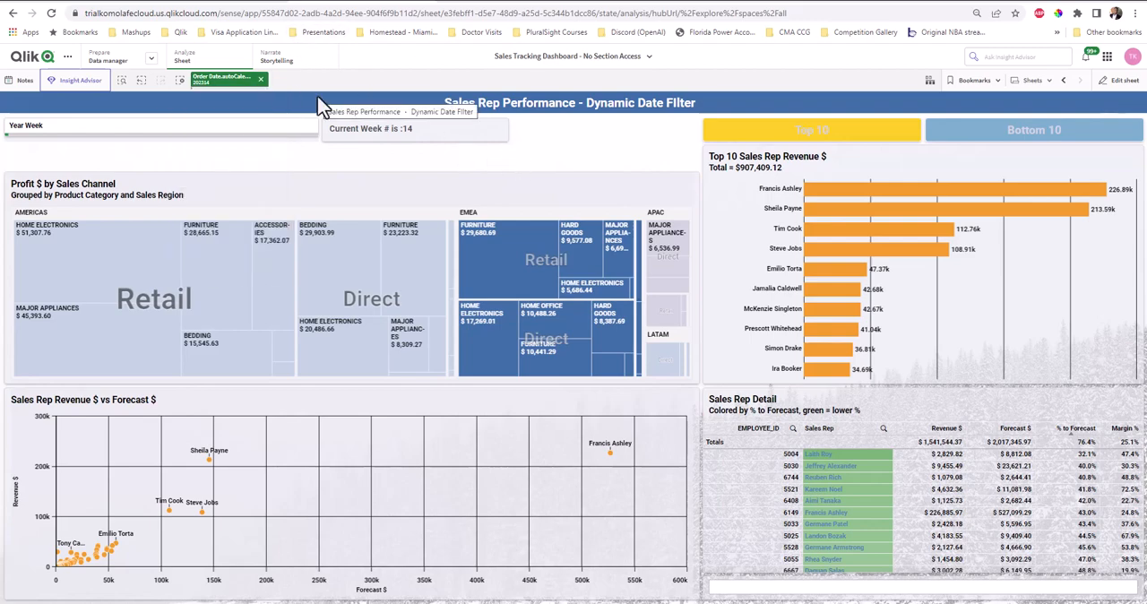
mouse_move(238, 119)
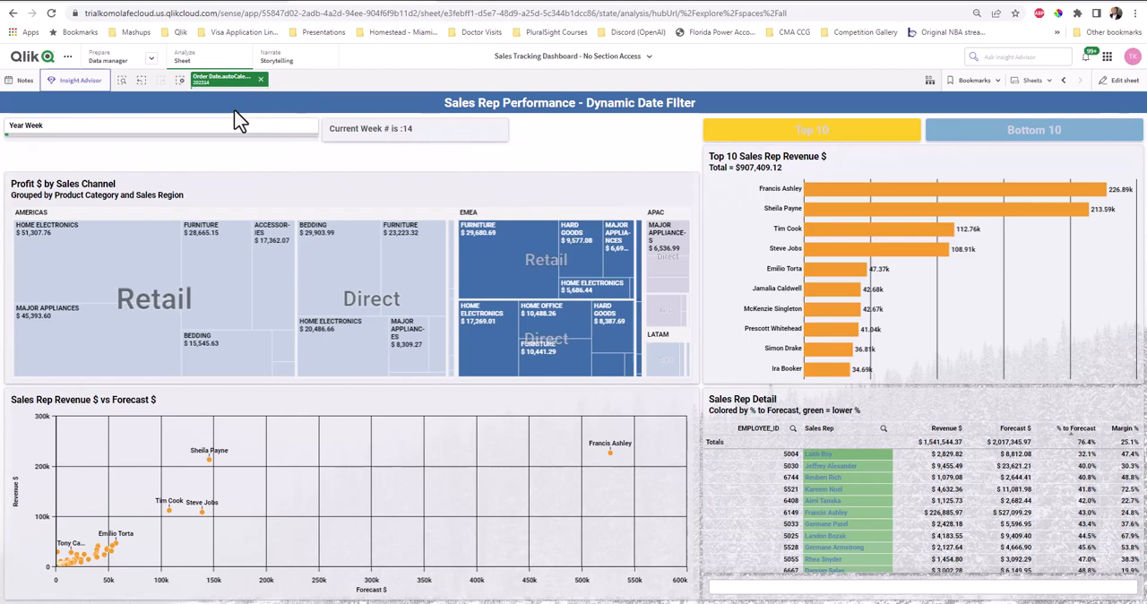
mouse_move(222, 244)
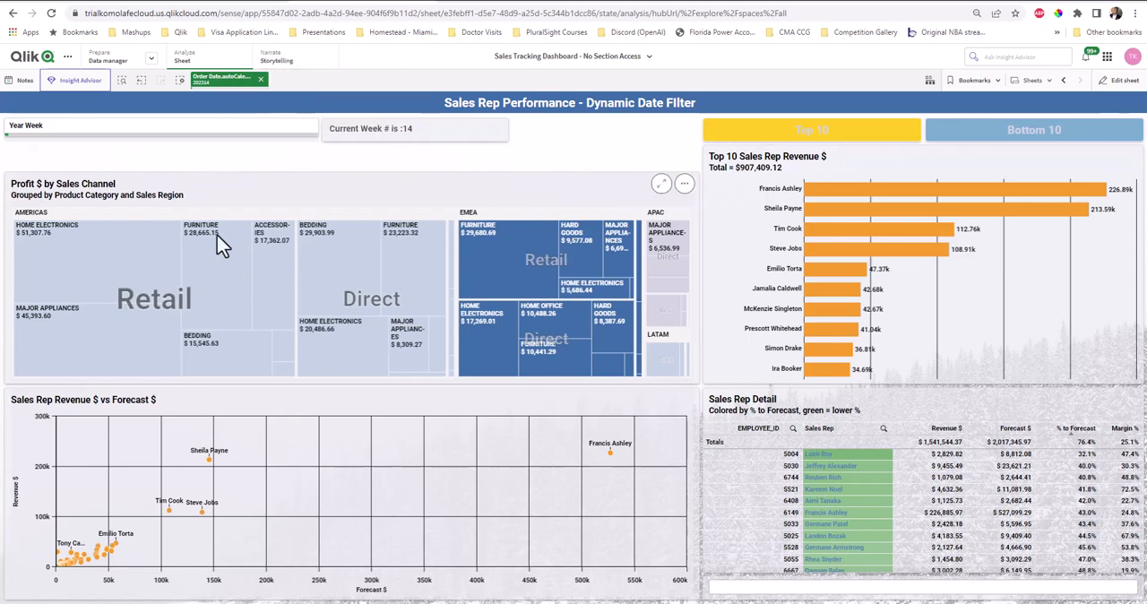
mouse_move(211, 226)
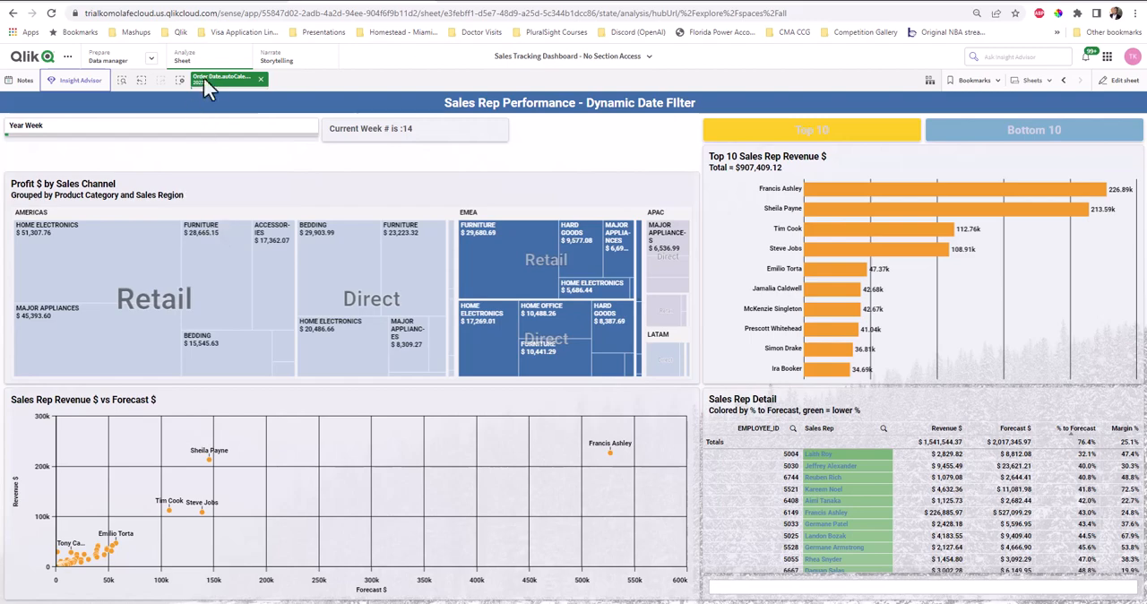
mouse_move(923, 106)
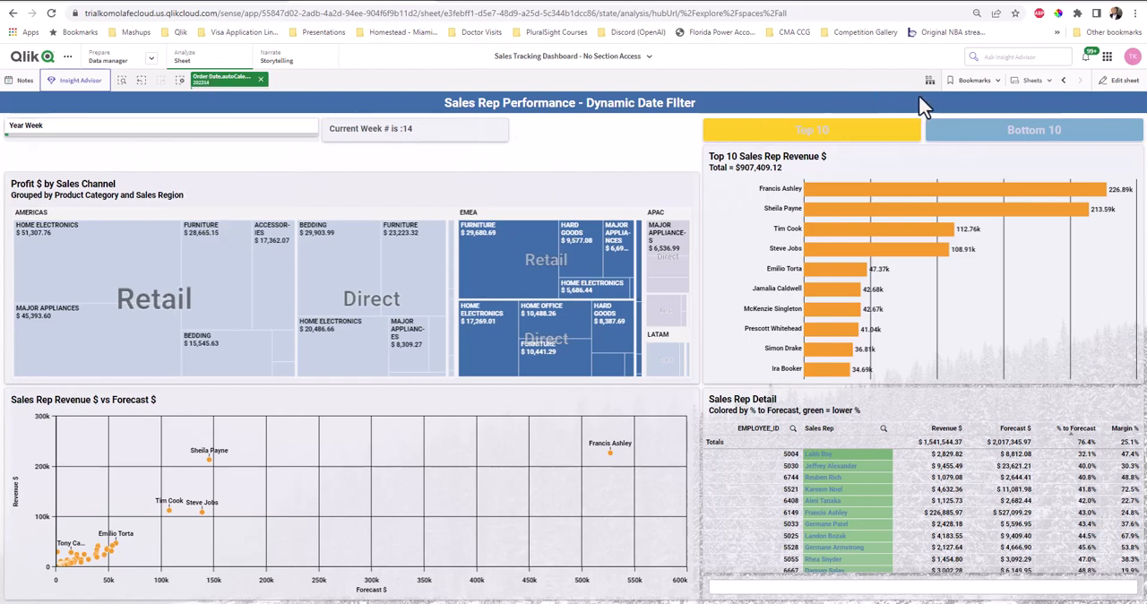
mouse_move(146, 251)
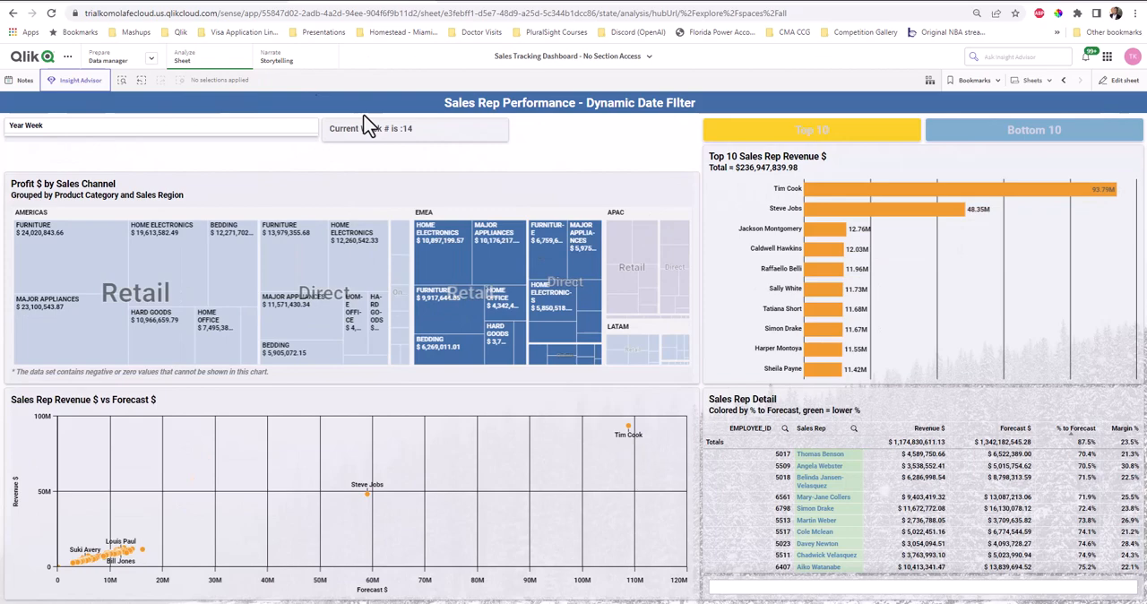
mouse_move(993, 56)
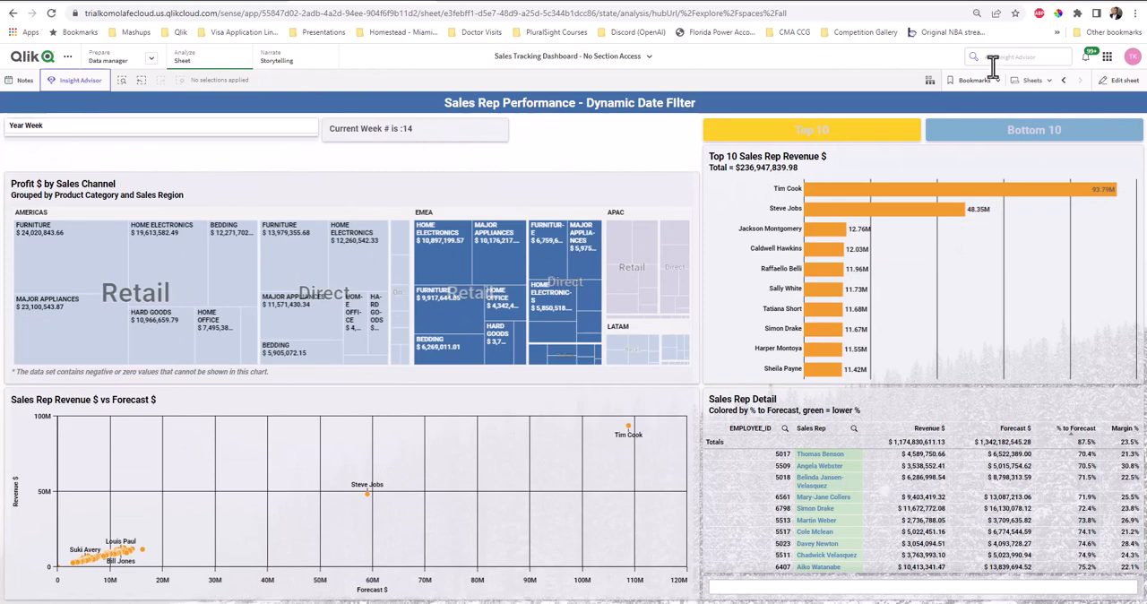
click(973, 81)
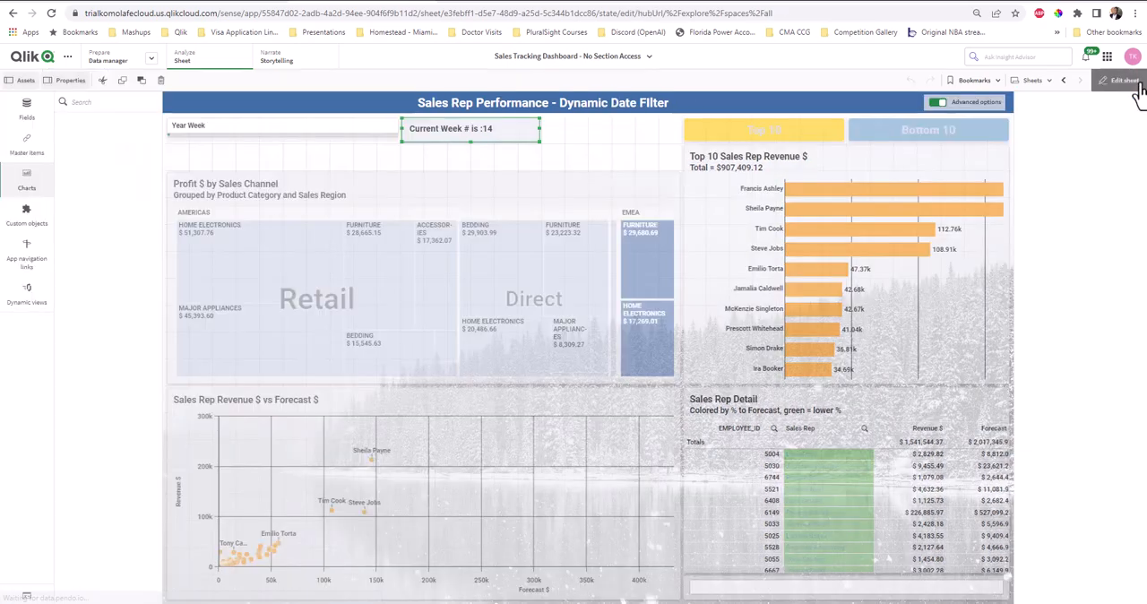
- Show the app variables and page to vCurrentYearWeek, valued 202314
click(1109, 79)
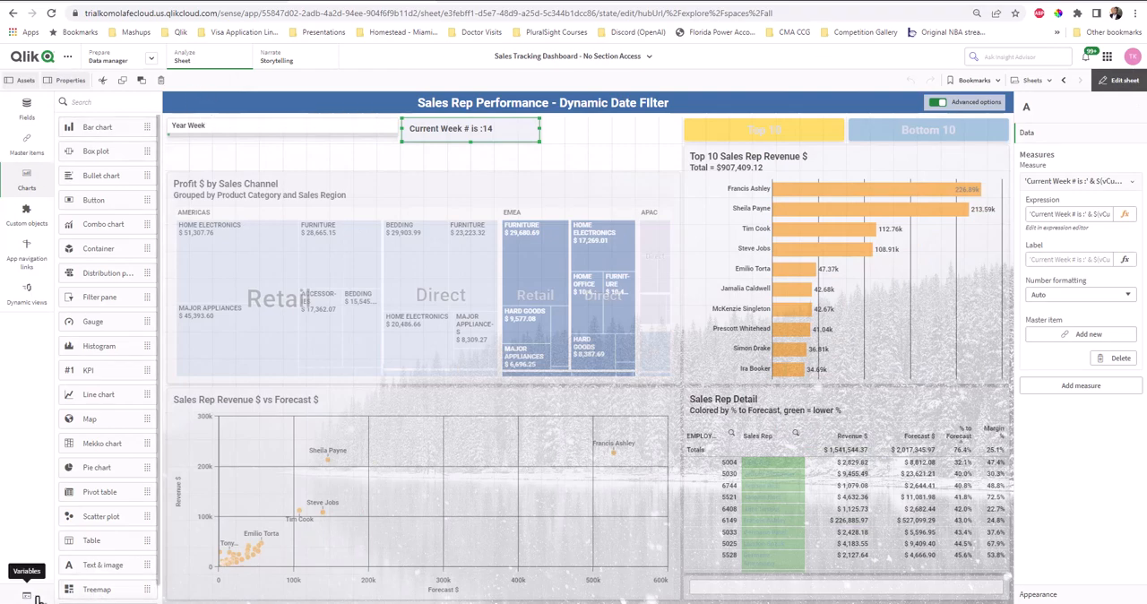
click(25, 572)
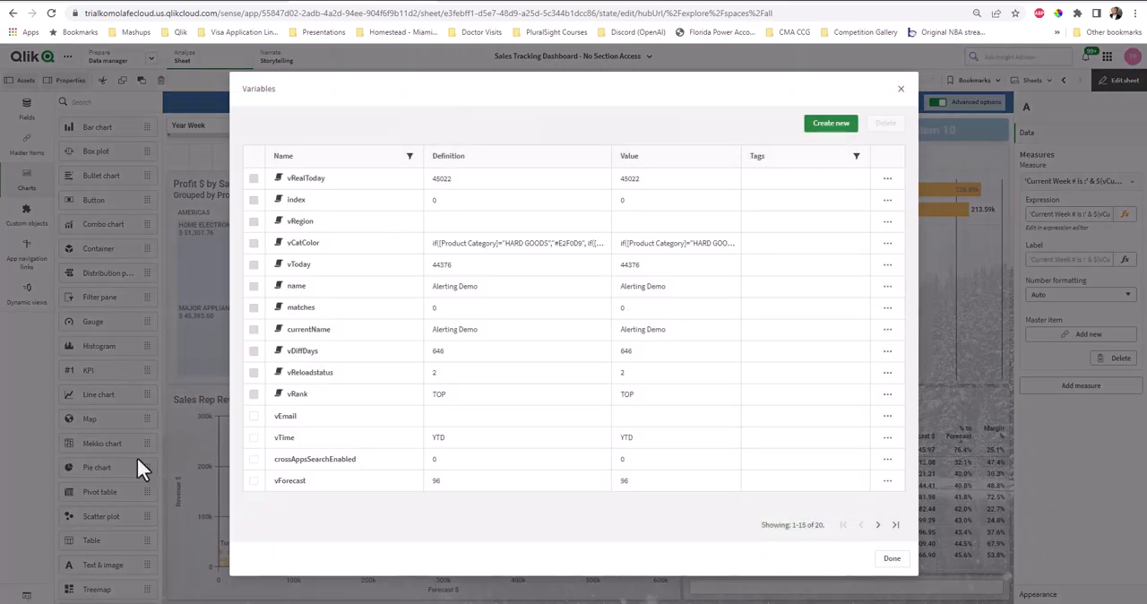
click(876, 526)
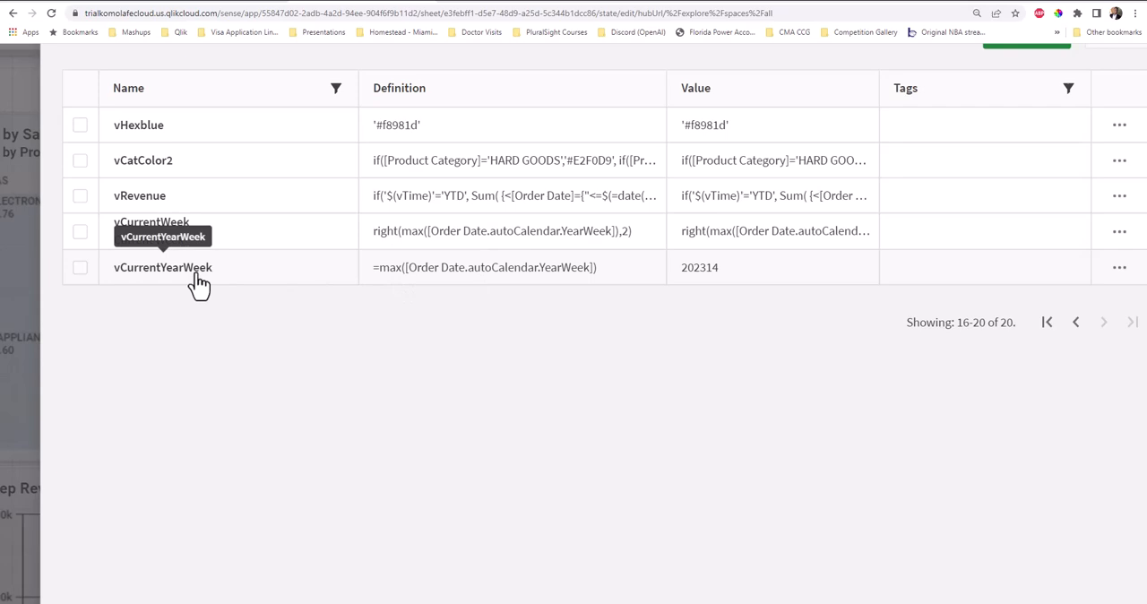
mouse_move(413, 287)
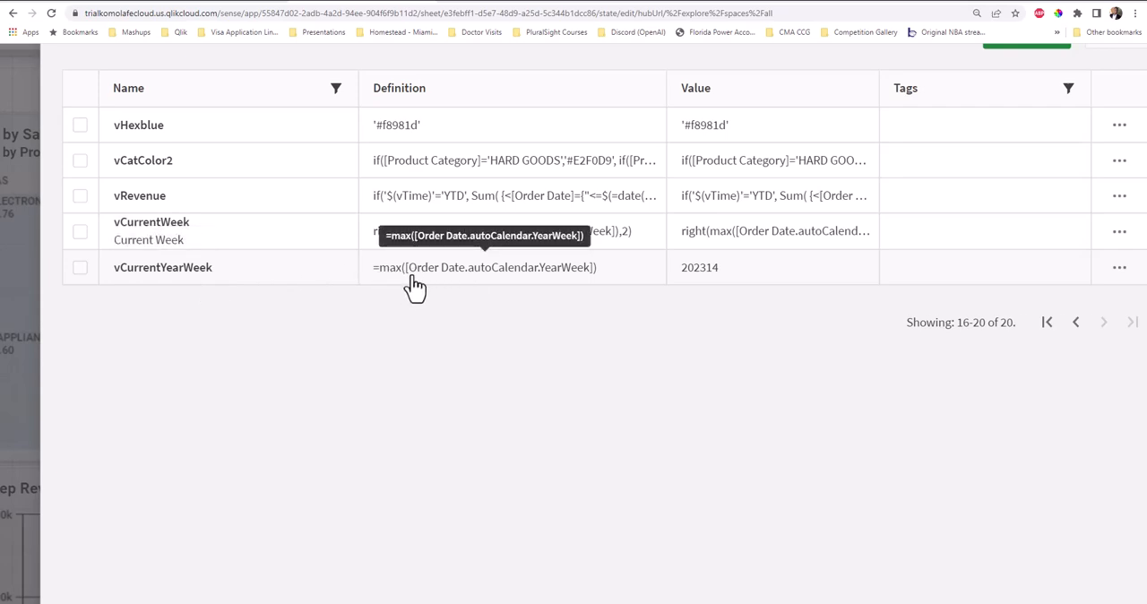
mouse_move(474, 282)
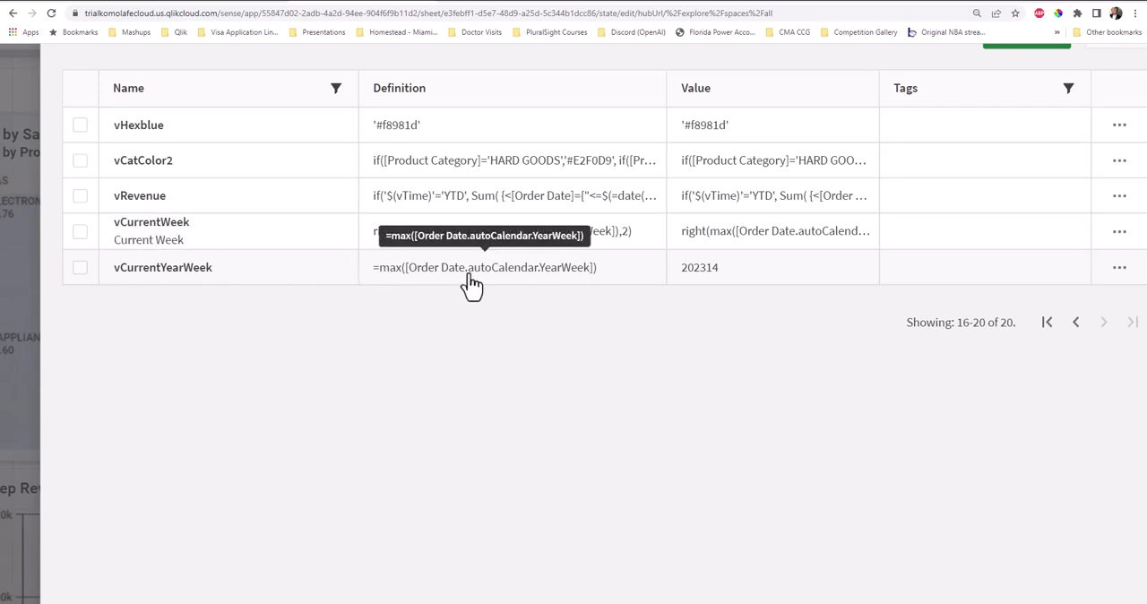
mouse_move(527, 297)
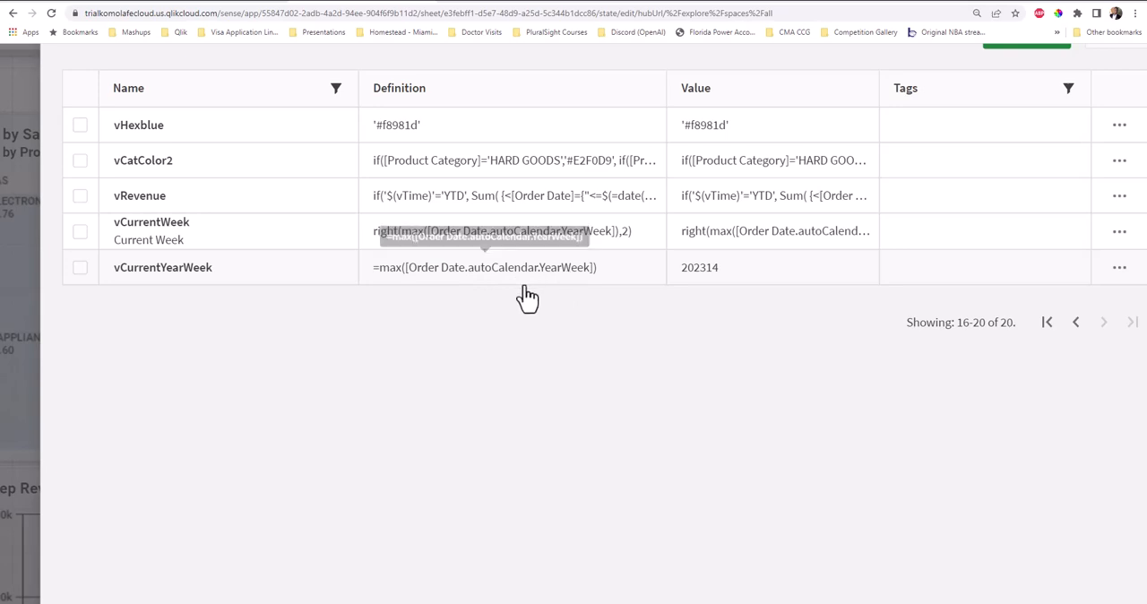
mouse_move(540, 296)
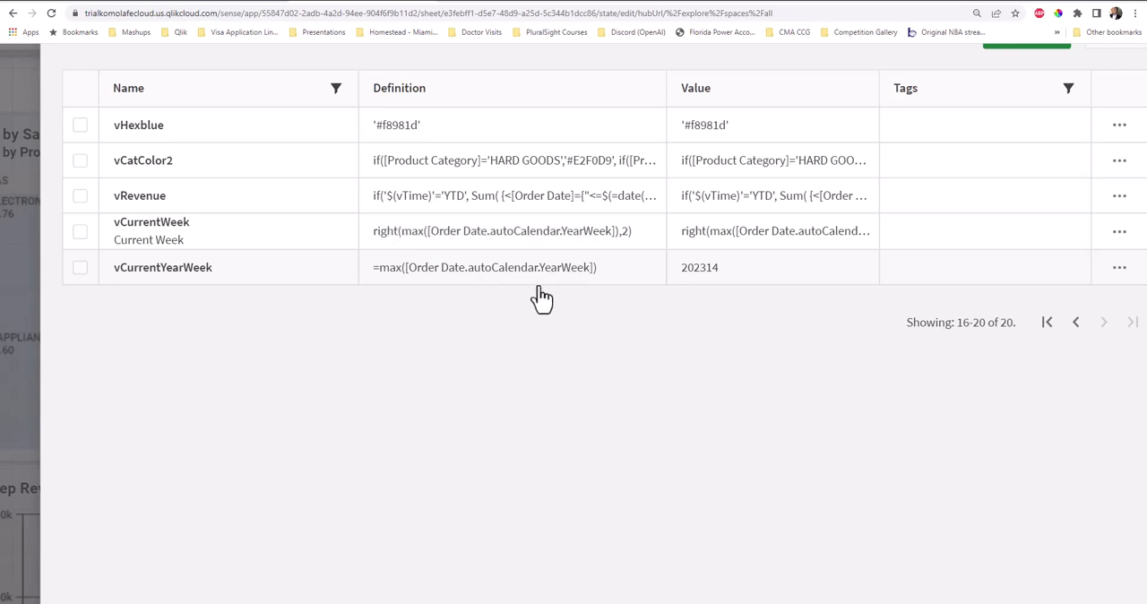
mouse_move(506, 277)
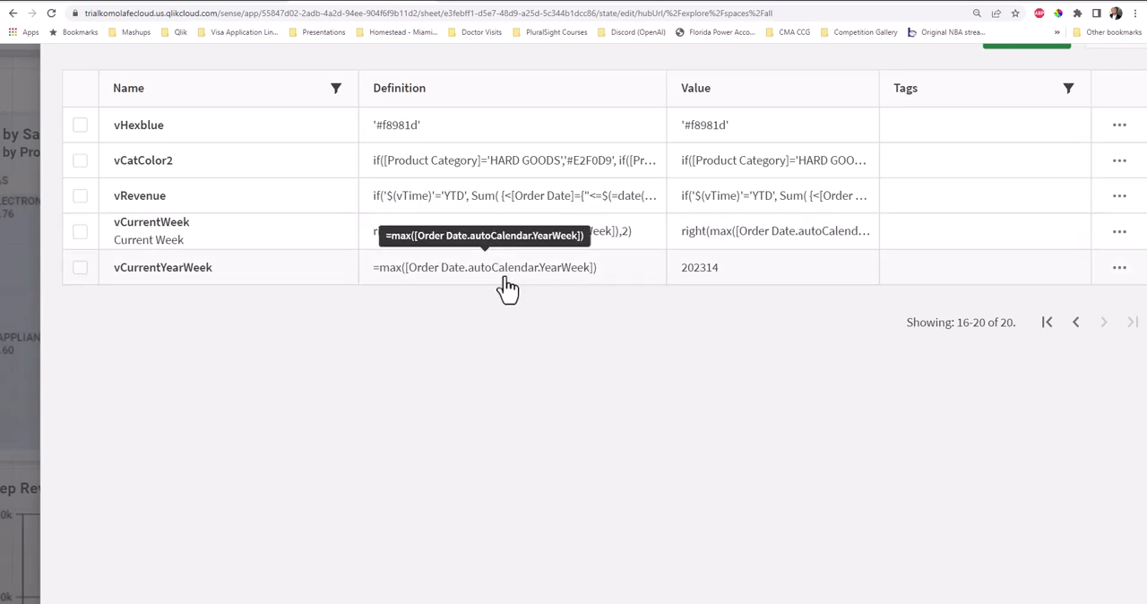
mouse_move(575, 257)
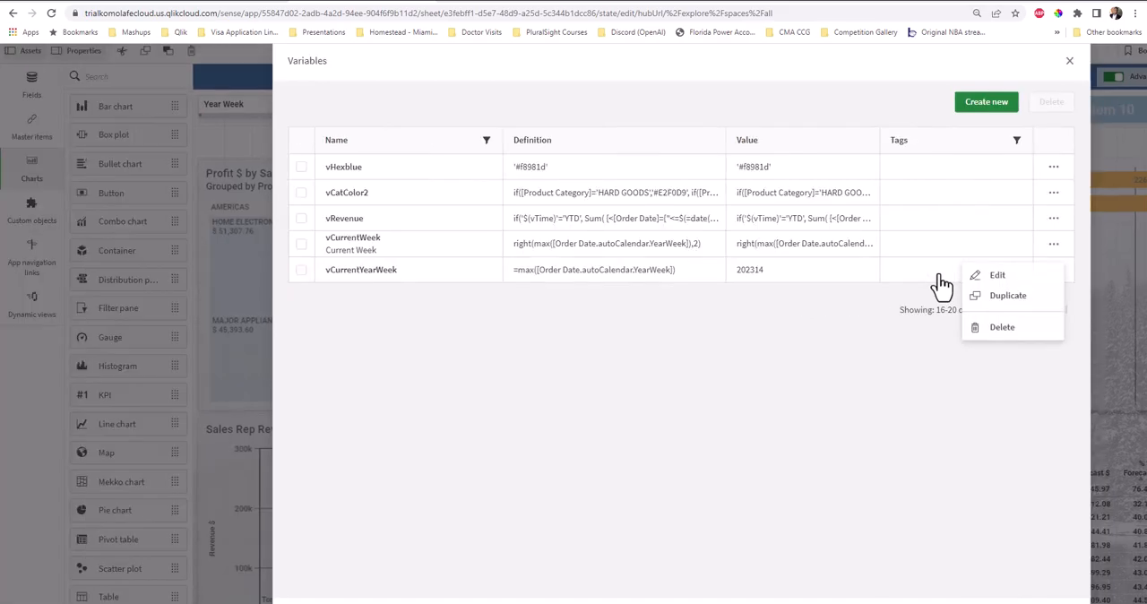
- Redefine vCurrentYearWeek as =max([Order Date.autoCalendar.YearWeek]), save it, and close variables
click(995, 275)
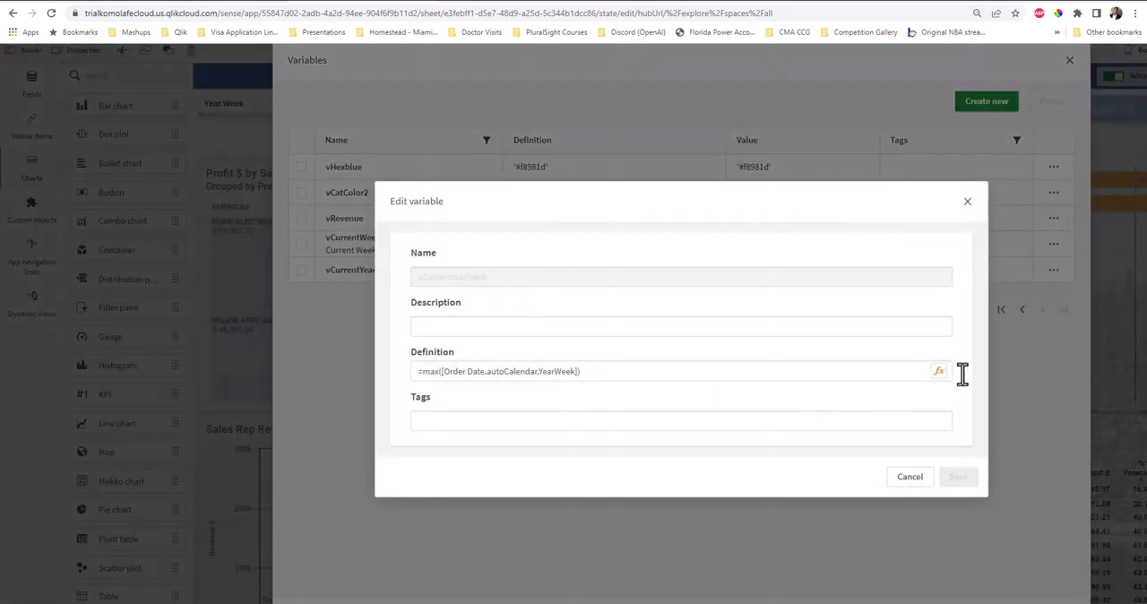
click(939, 366)
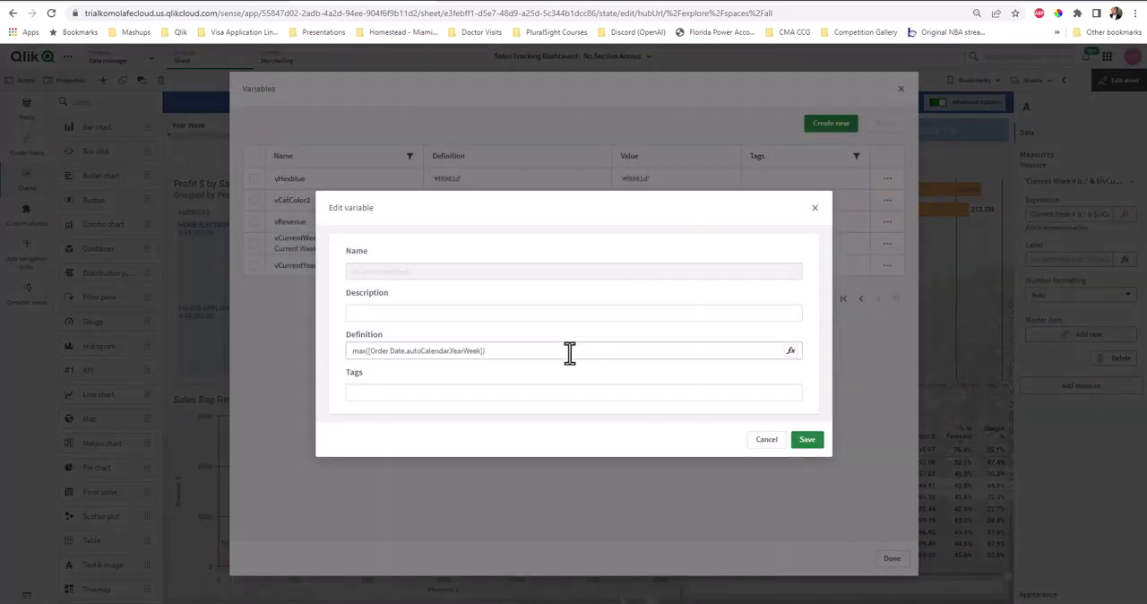
click(766, 439)
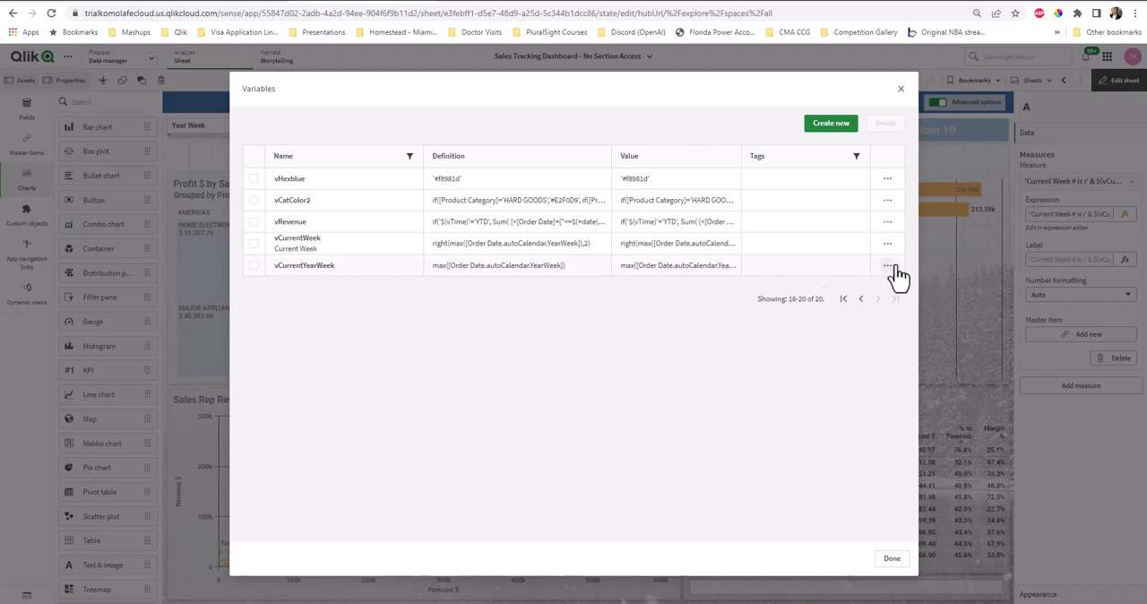
click(887, 265)
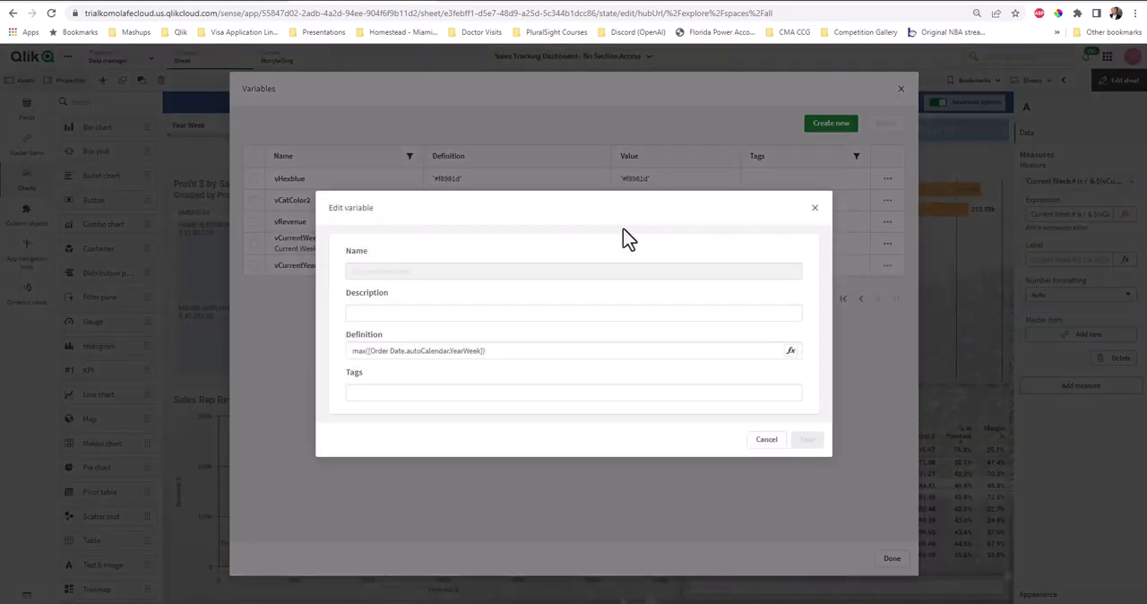
click(424, 350)
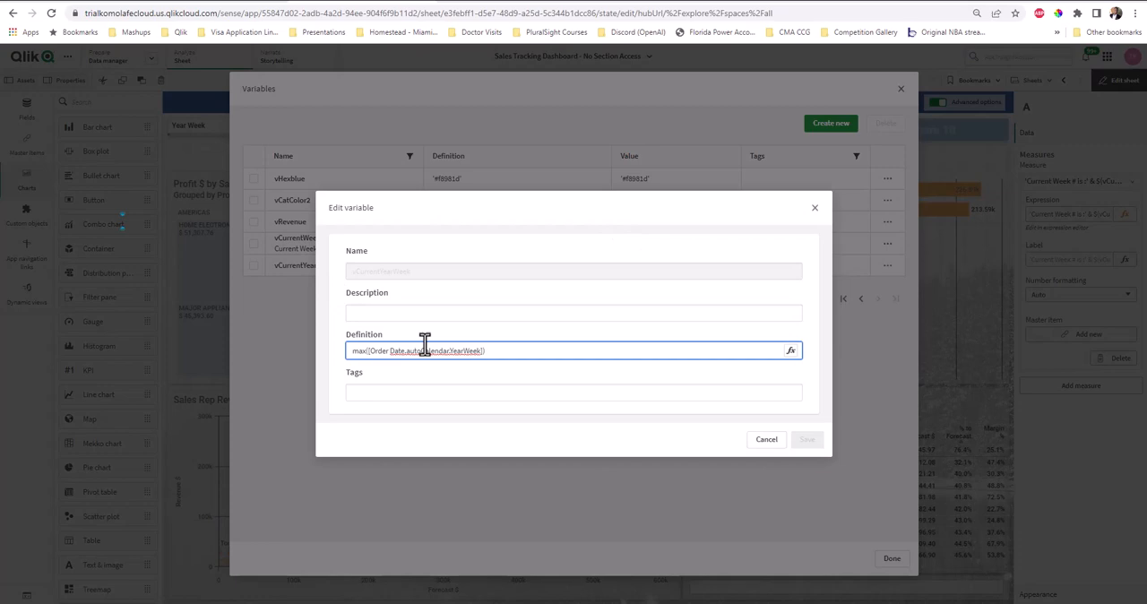
click(806, 439)
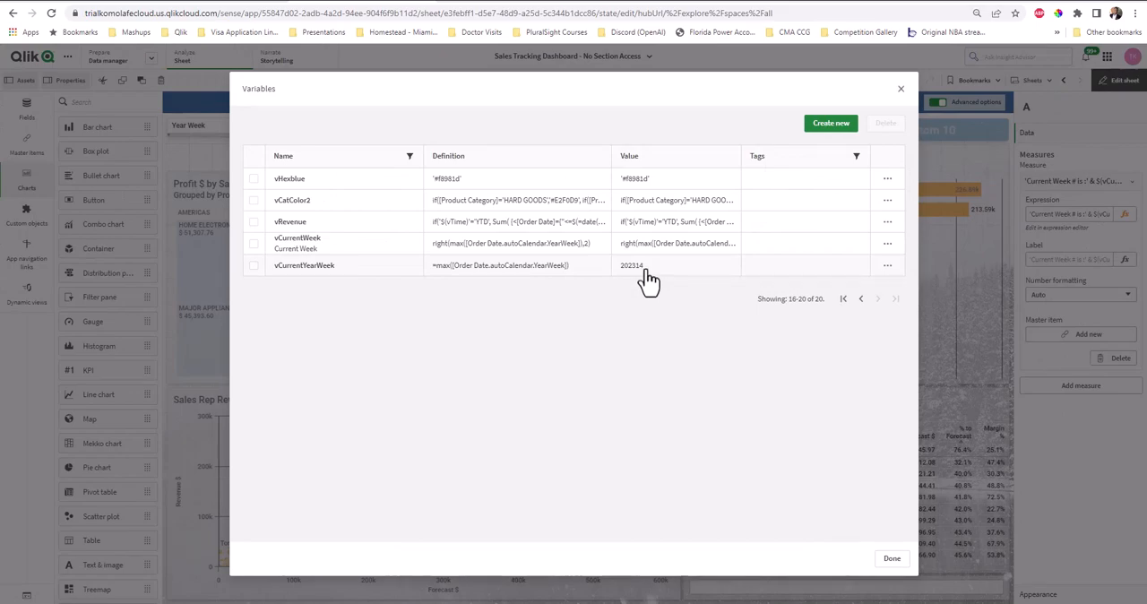
click(890, 557)
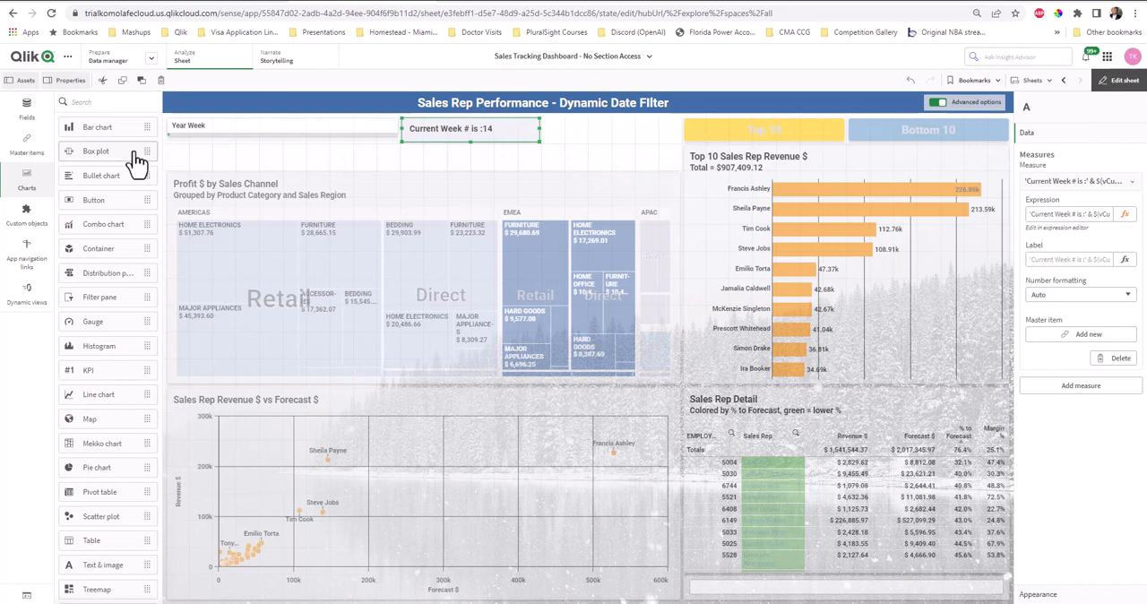
- Delete the Year Week filter pane's dimension and begin adding a replacement
click(260, 128)
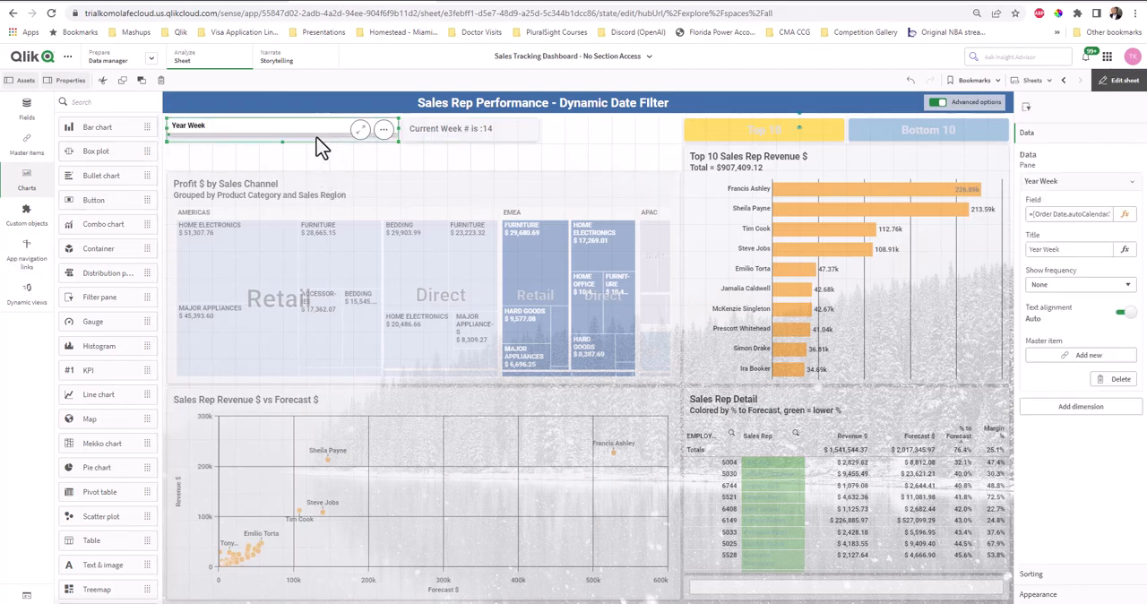
click(453, 128)
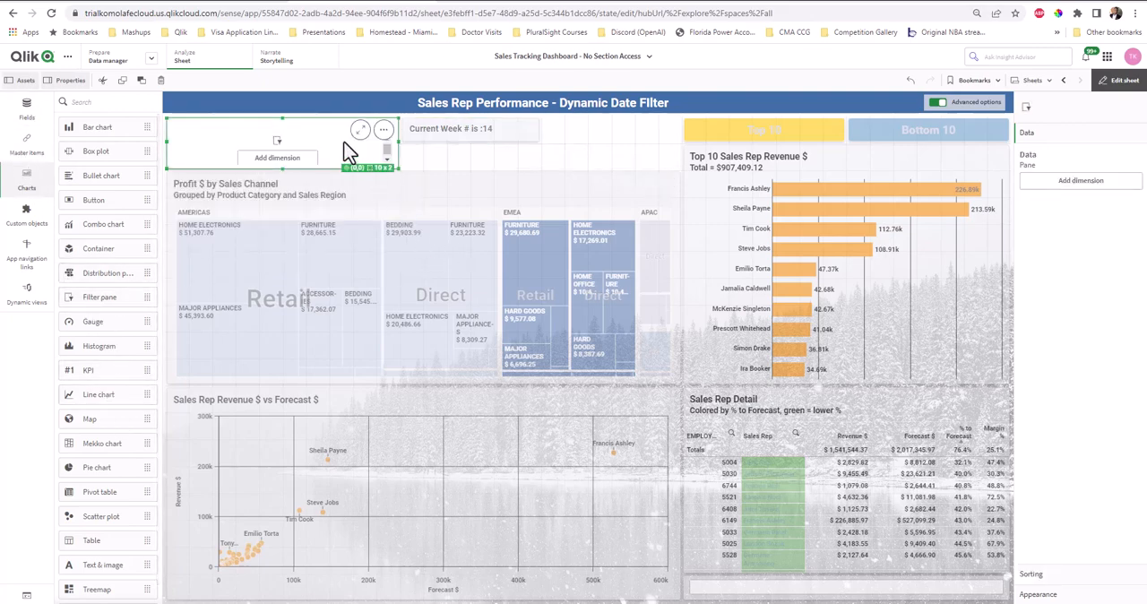
click(1079, 180)
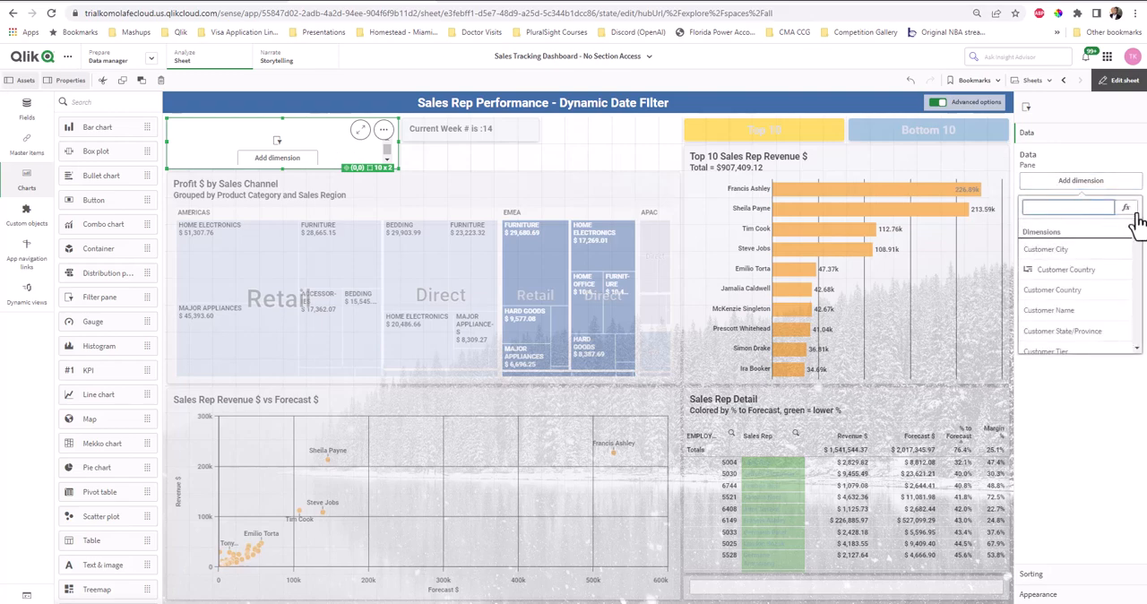
- Set the pane's dimension to the expression =[Order Date.autoCalendar.YearWeek]
click(1126, 207)
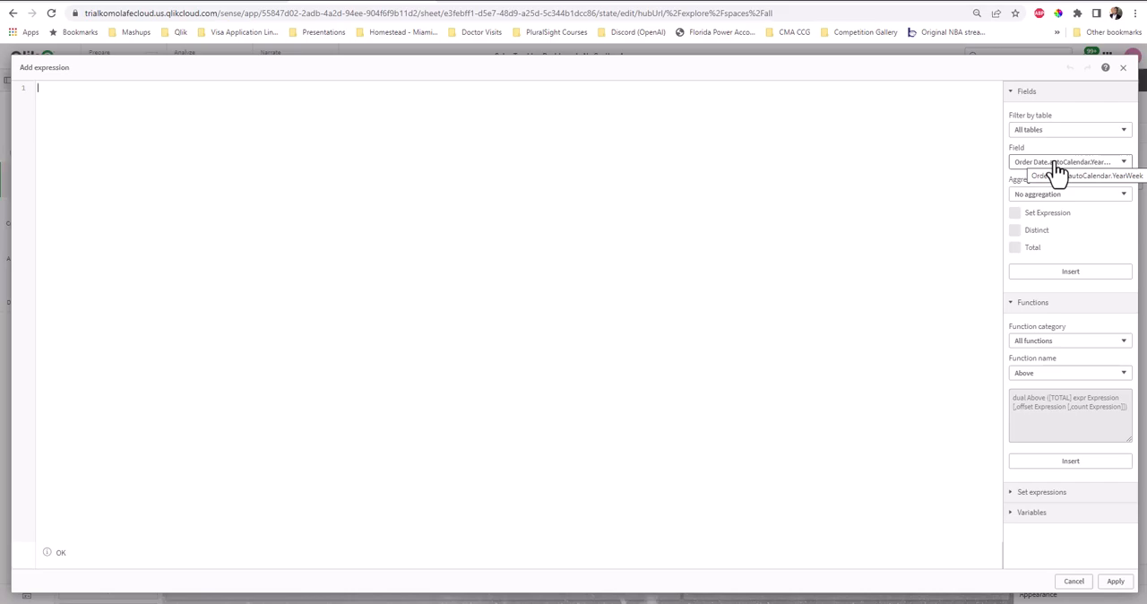
click(1069, 271)
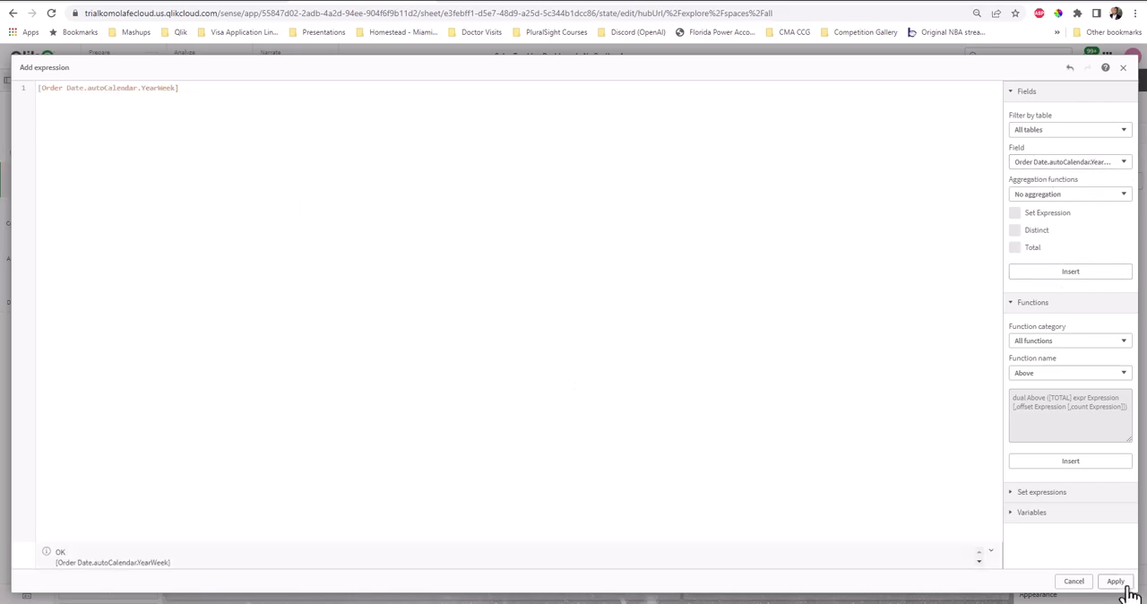
click(1121, 581)
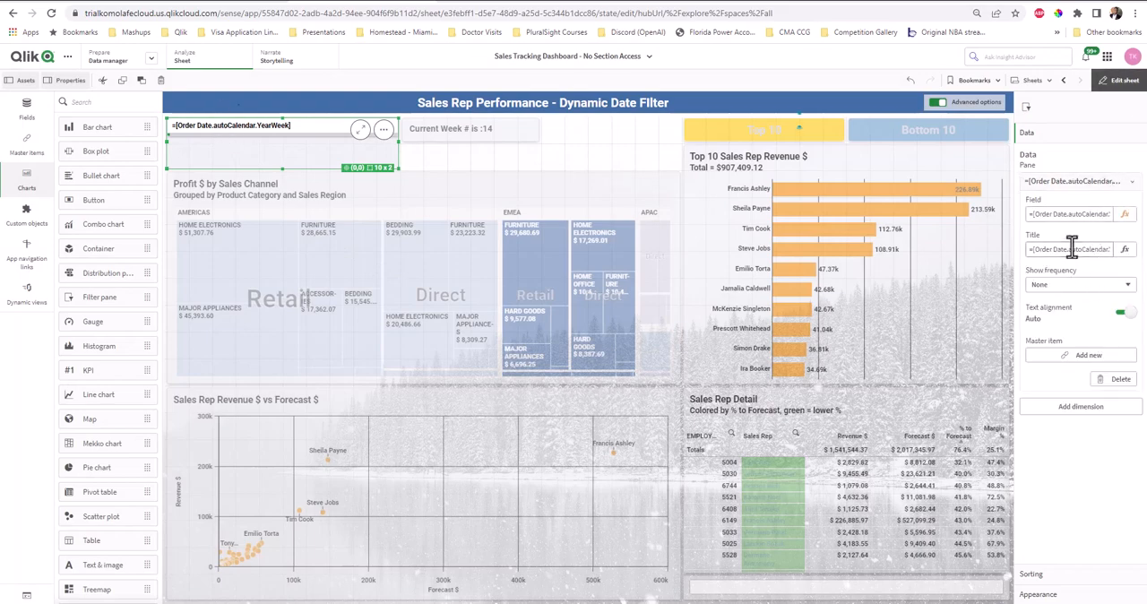
text(yea)
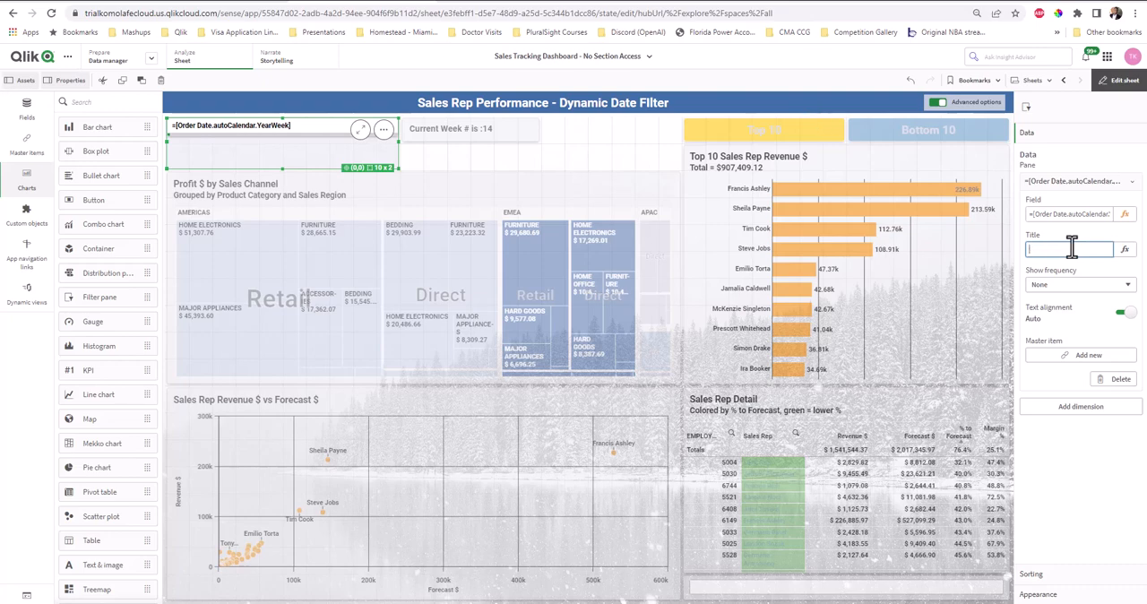
- Title the filter pane 'Year Week' and leave edit mode
text(Year Week)
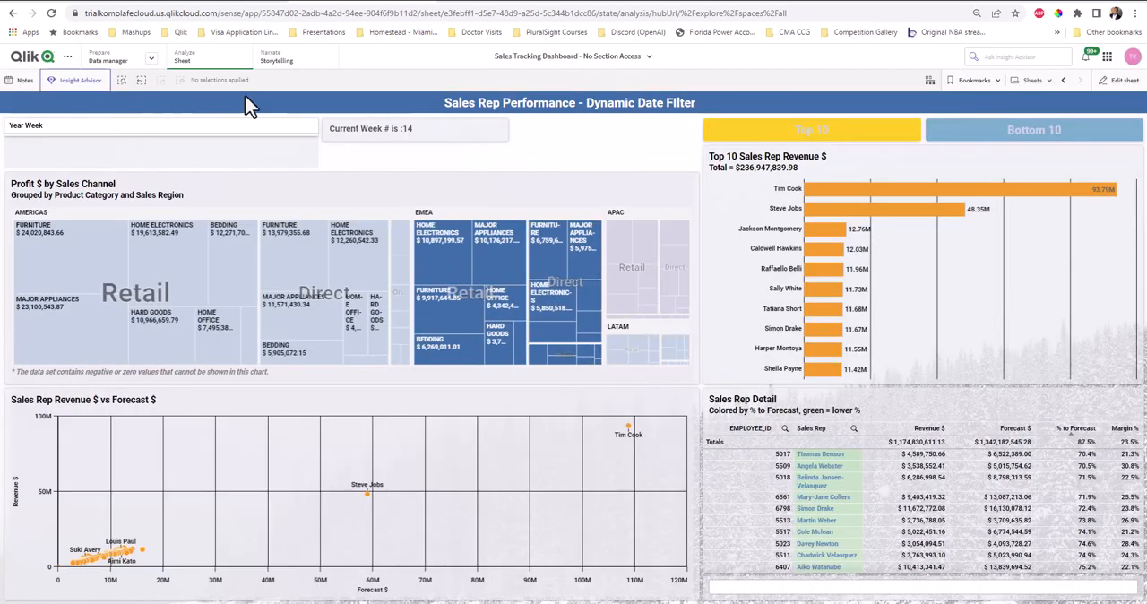
- Expand the Year Week filter pane to list values starting at 202314
click(76, 134)
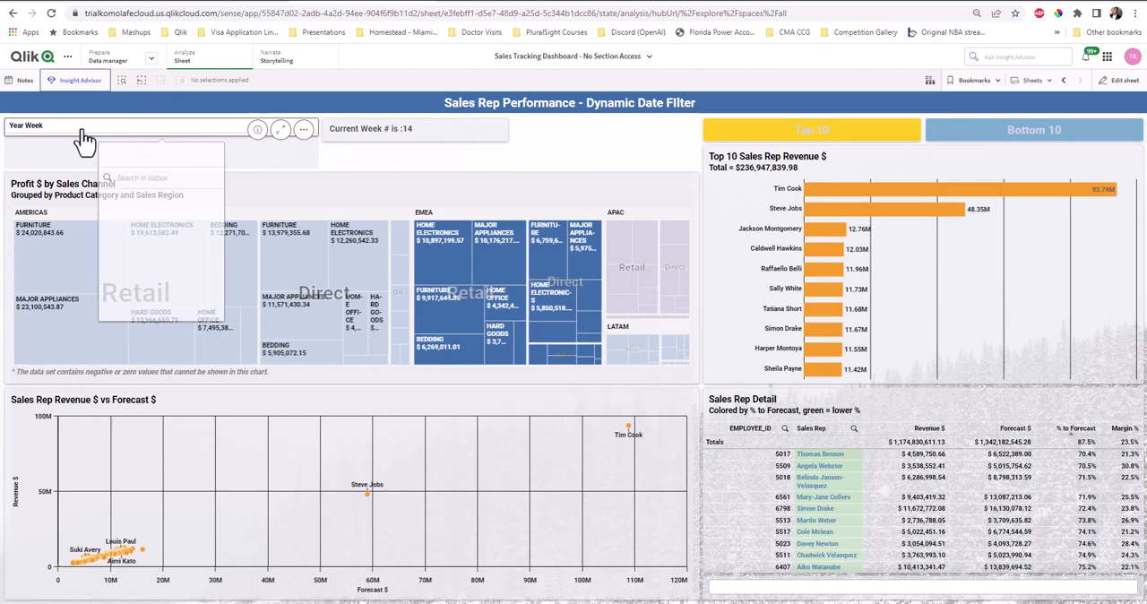
click(80, 135)
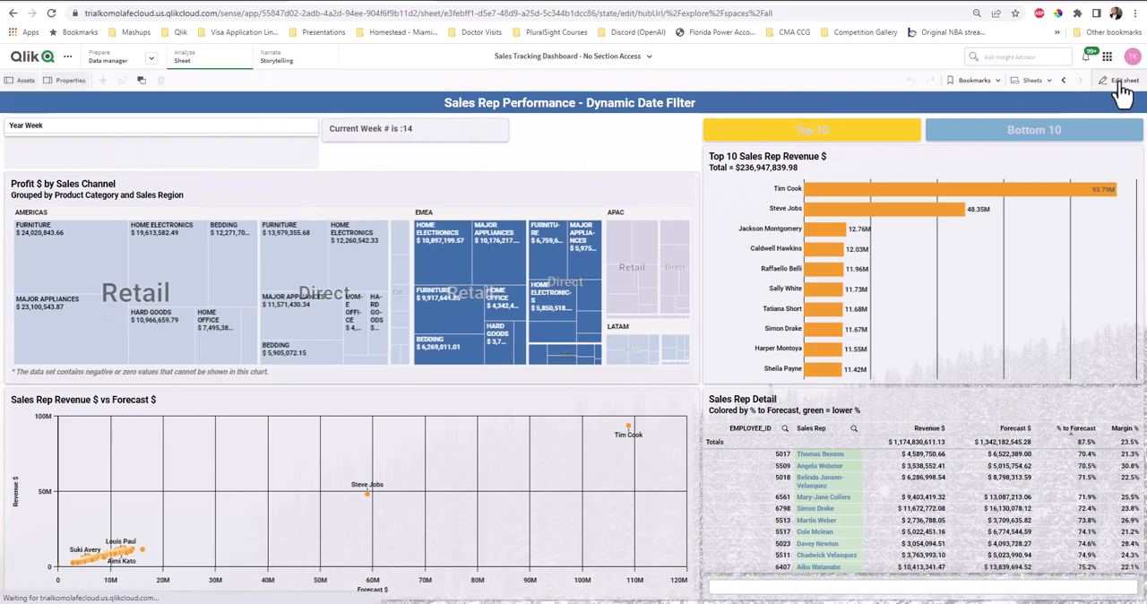
click(1109, 80)
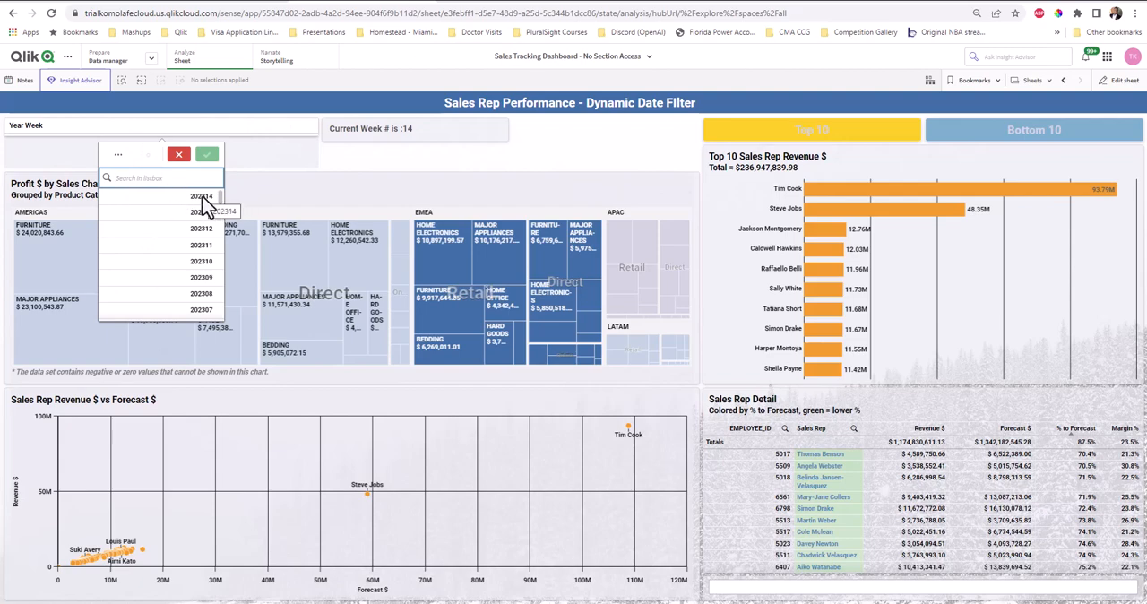
click(178, 154)
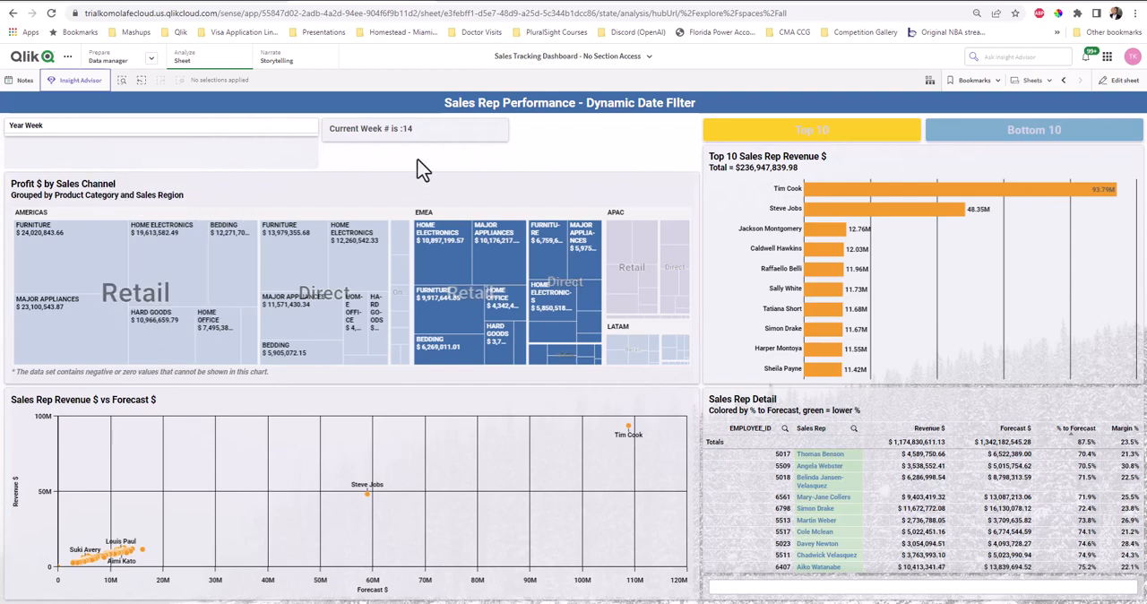
mouse_move(50, 139)
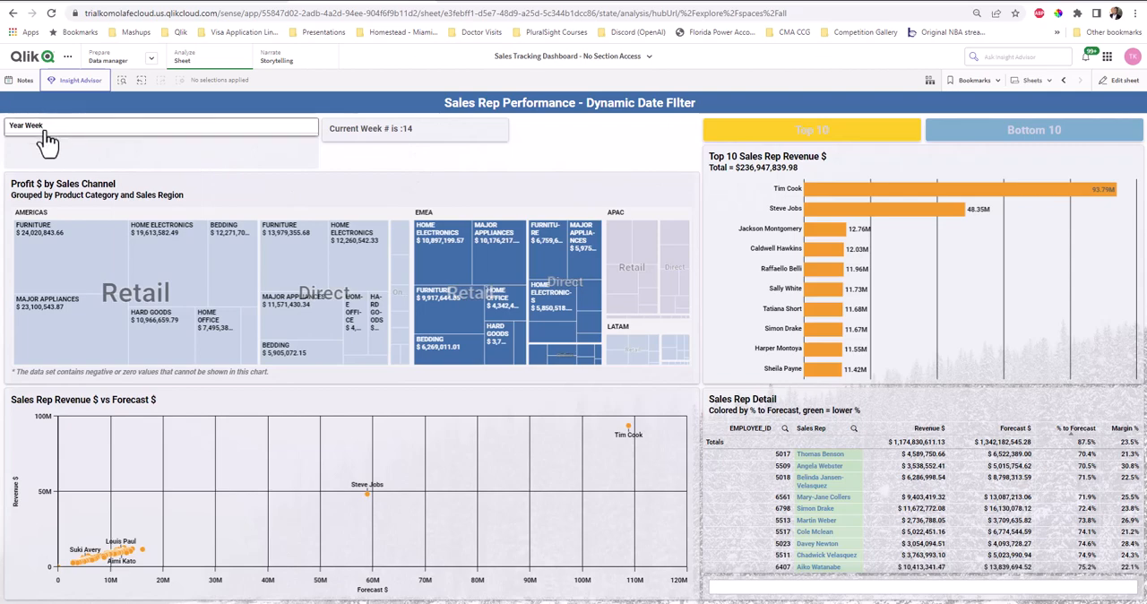
click(162, 125)
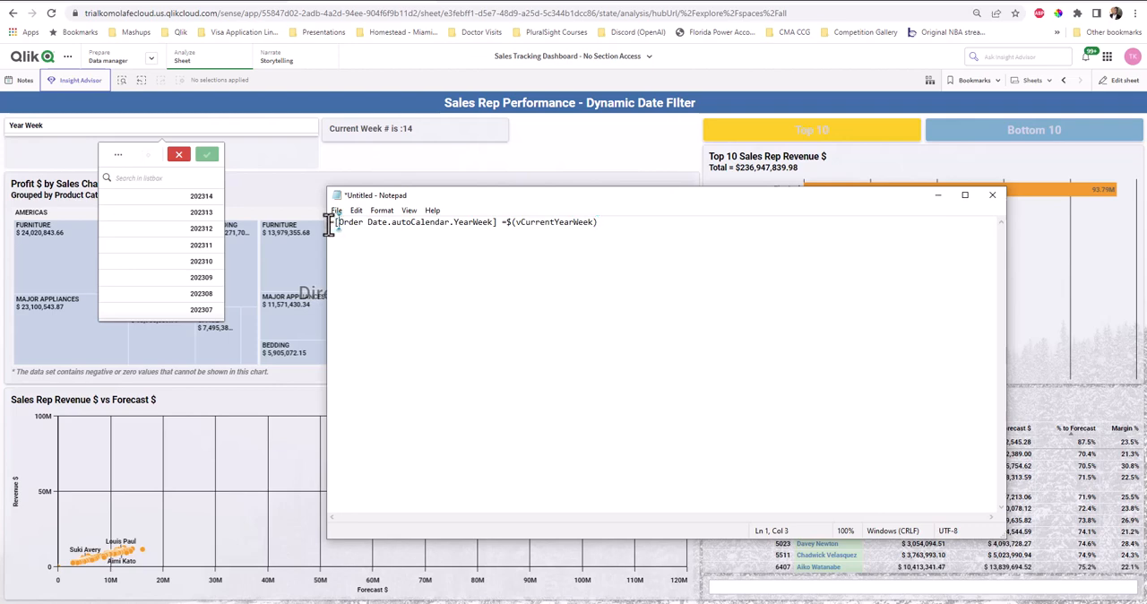
- Select the text [Order Date.autoCalendar.YearWeek] =$(vCurrentYearWeek) in Notepad
drag(336, 223, 500, 222)
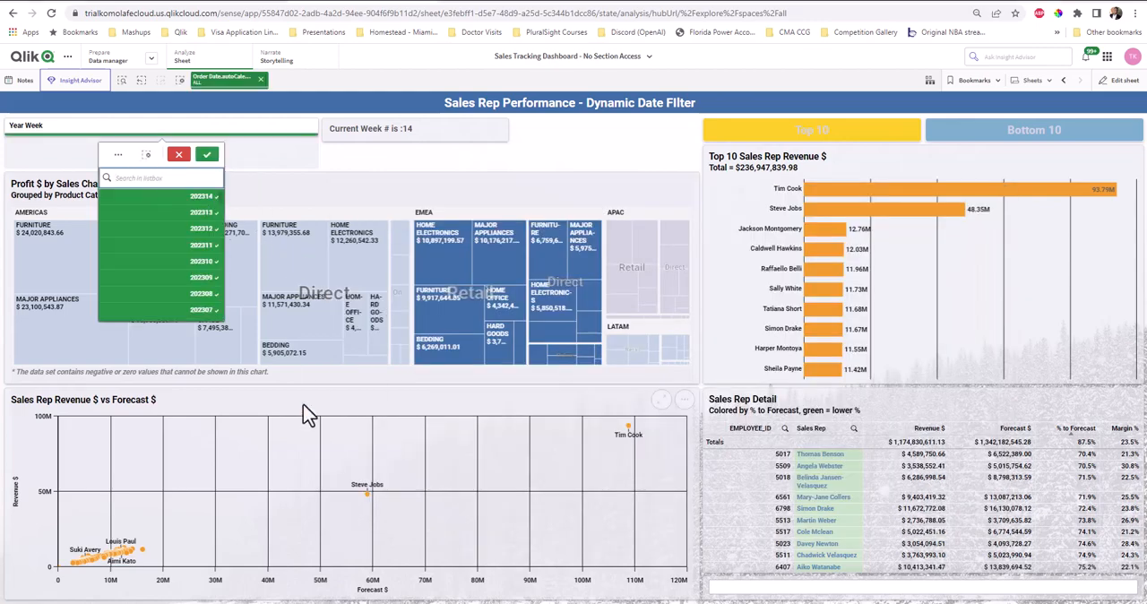
mouse_move(305, 403)
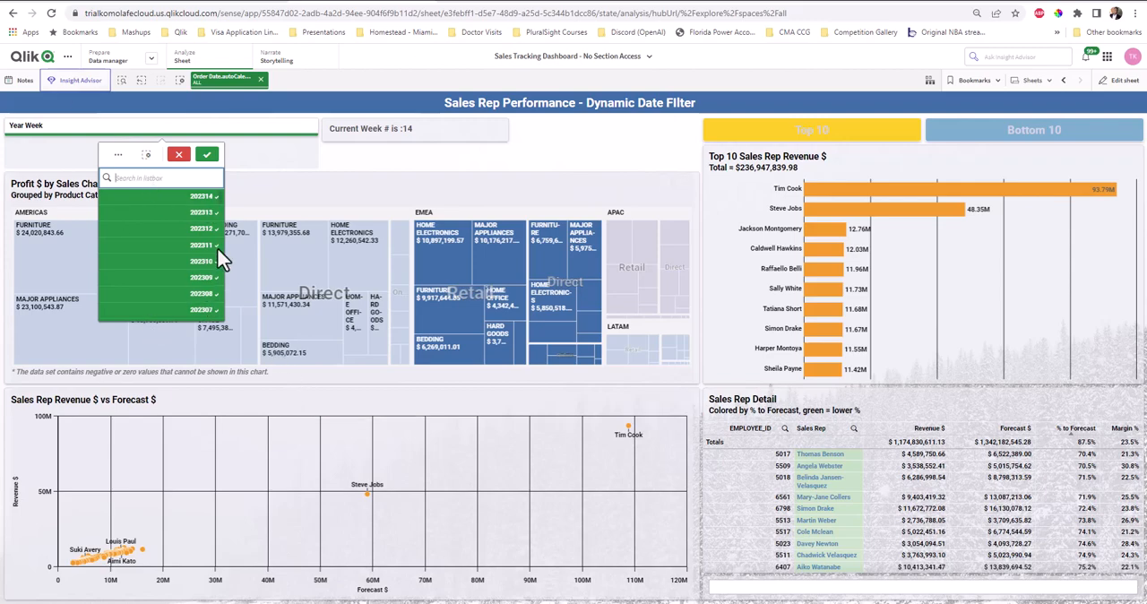
mouse_move(178, 83)
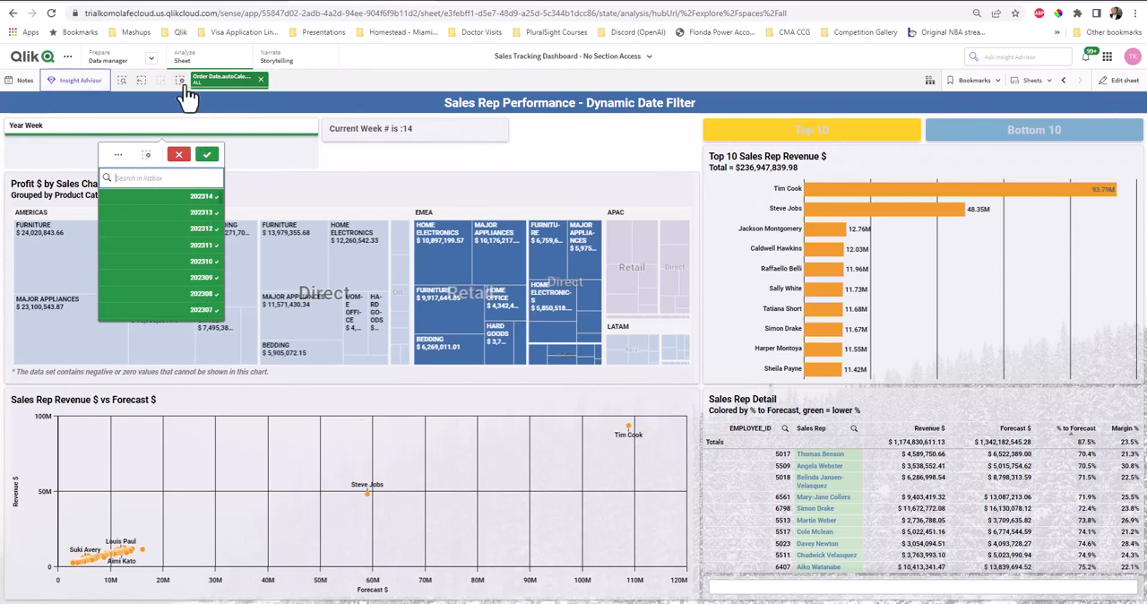
- Clear selections and filter the Year Week pane to 202314 only
click(206, 154)
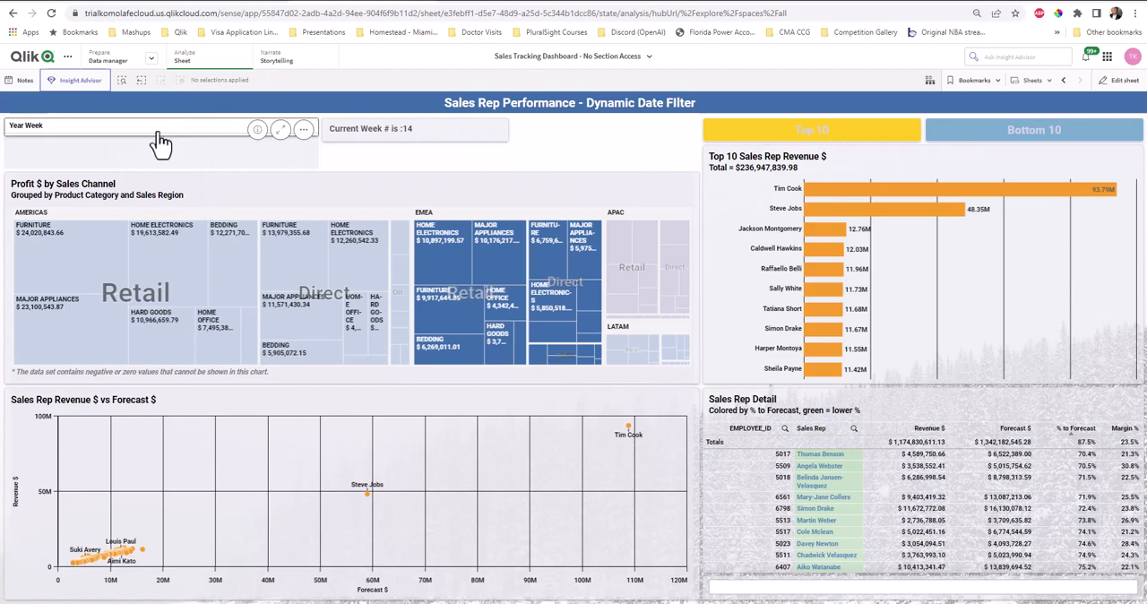
click(161, 126)
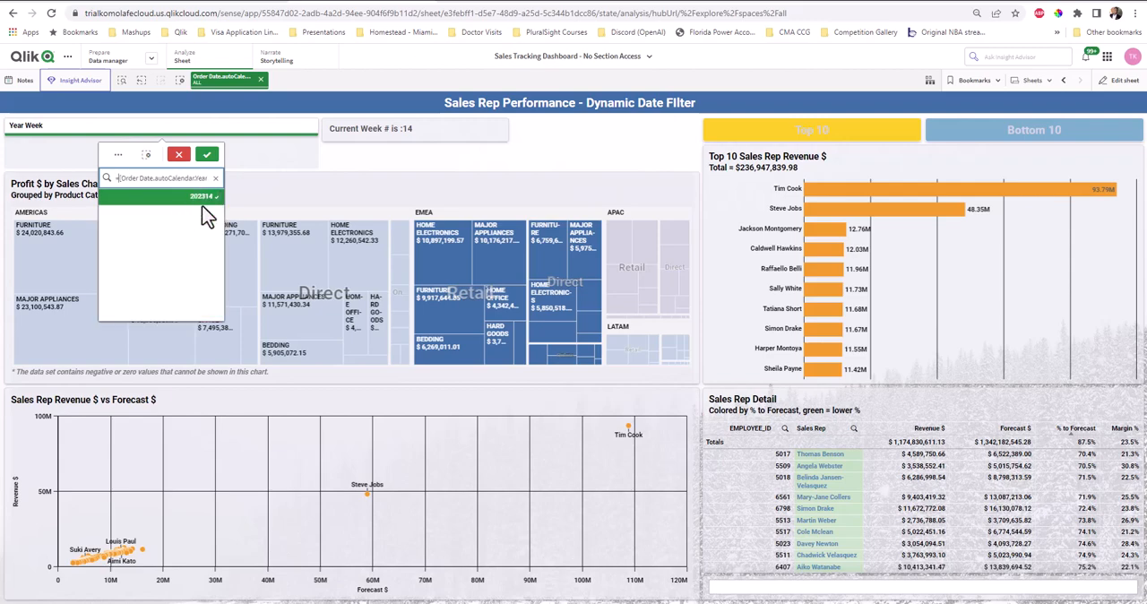
mouse_move(222, 179)
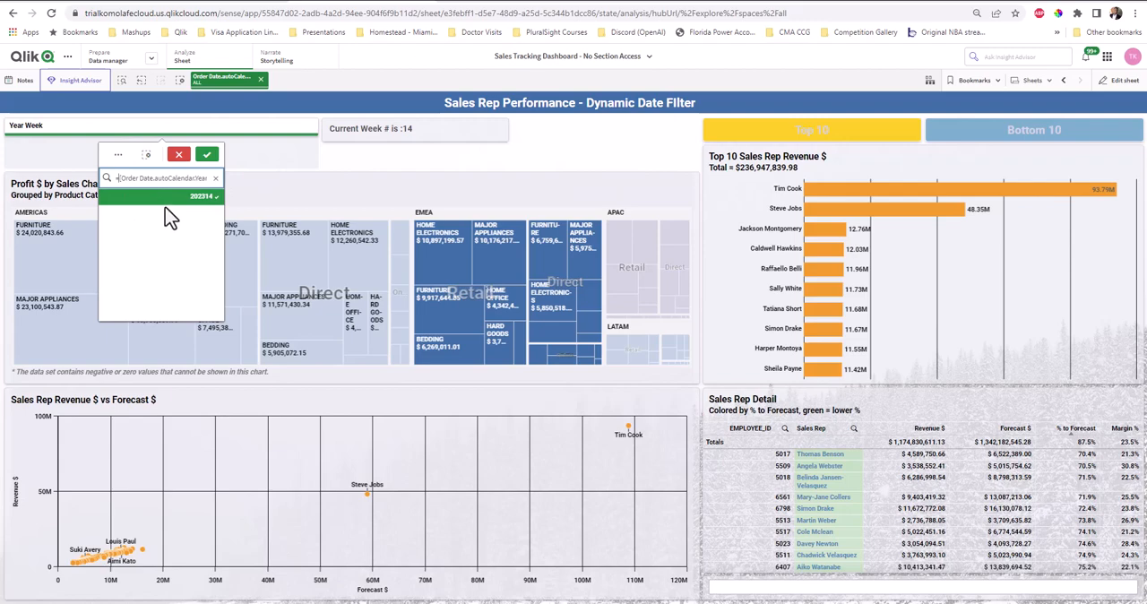
mouse_move(183, 204)
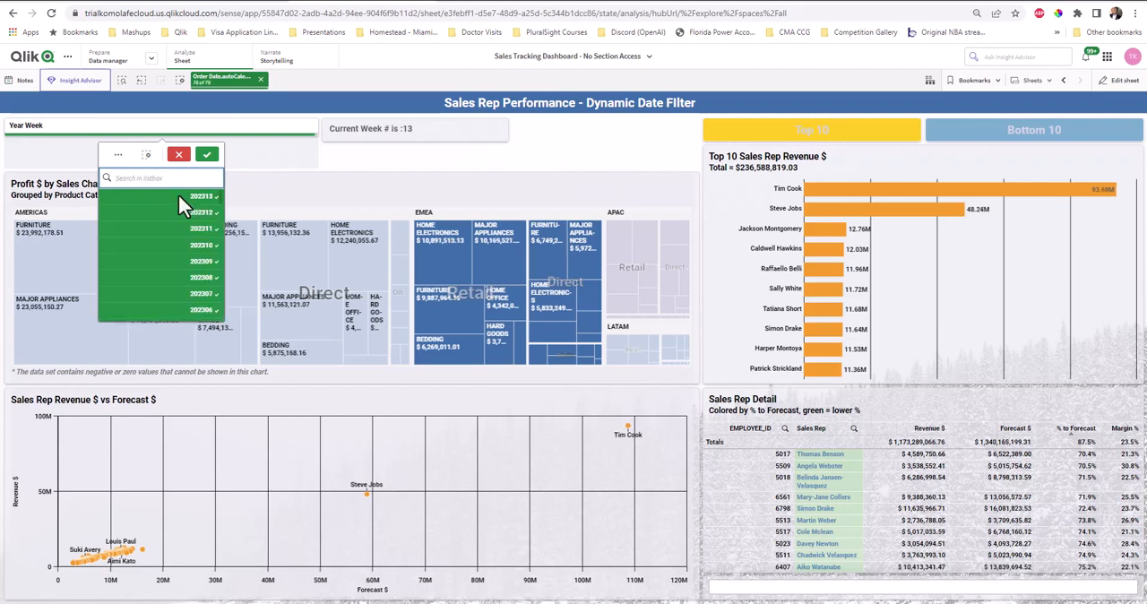
click(207, 153)
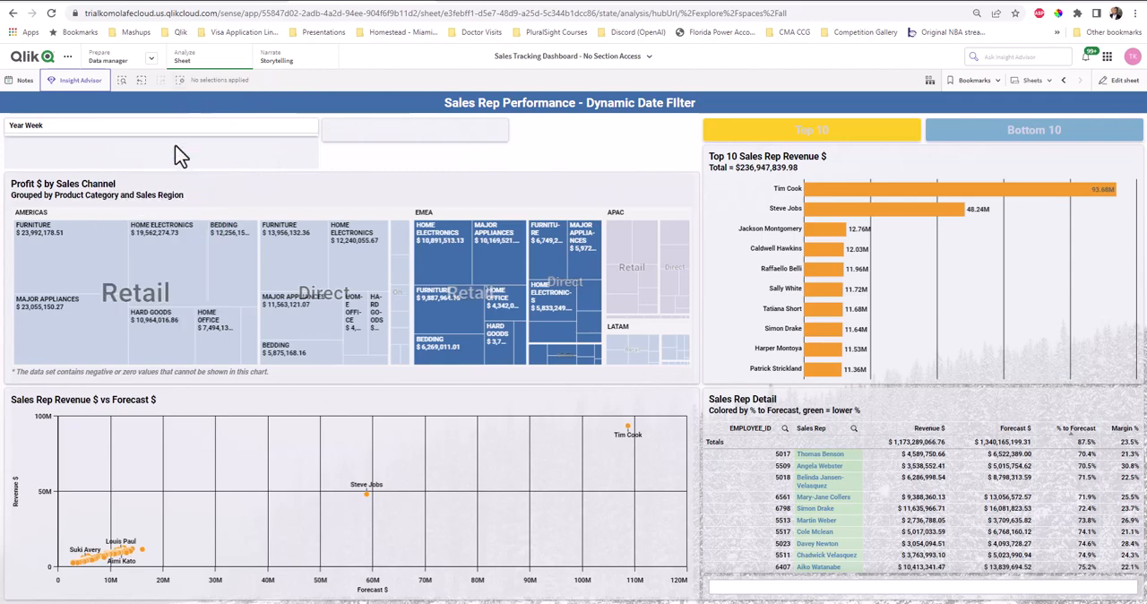
click(161, 126)
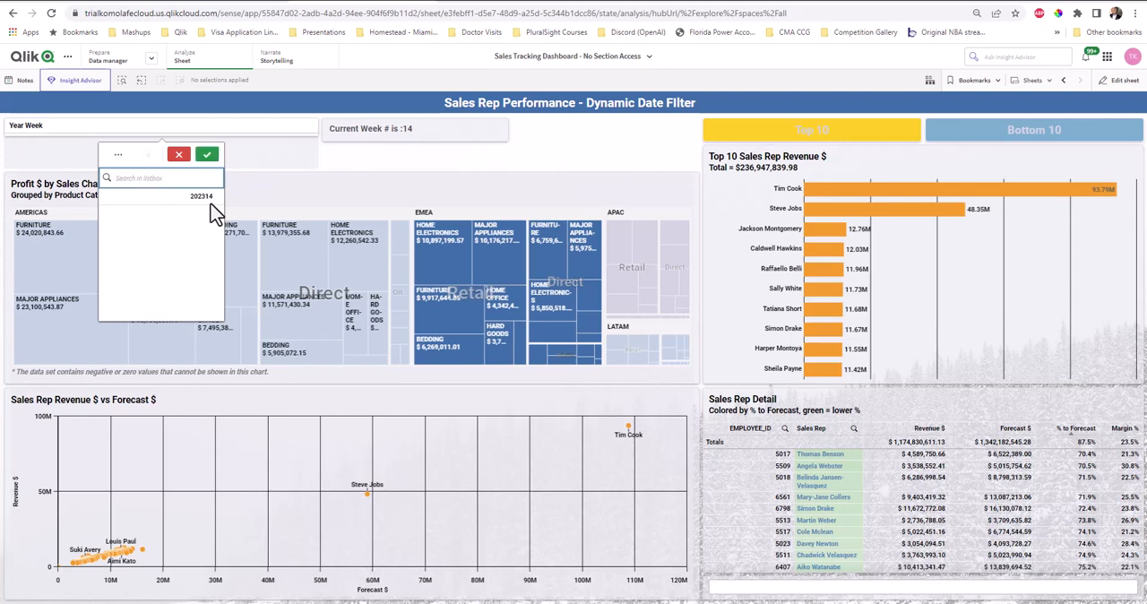
click(199, 195)
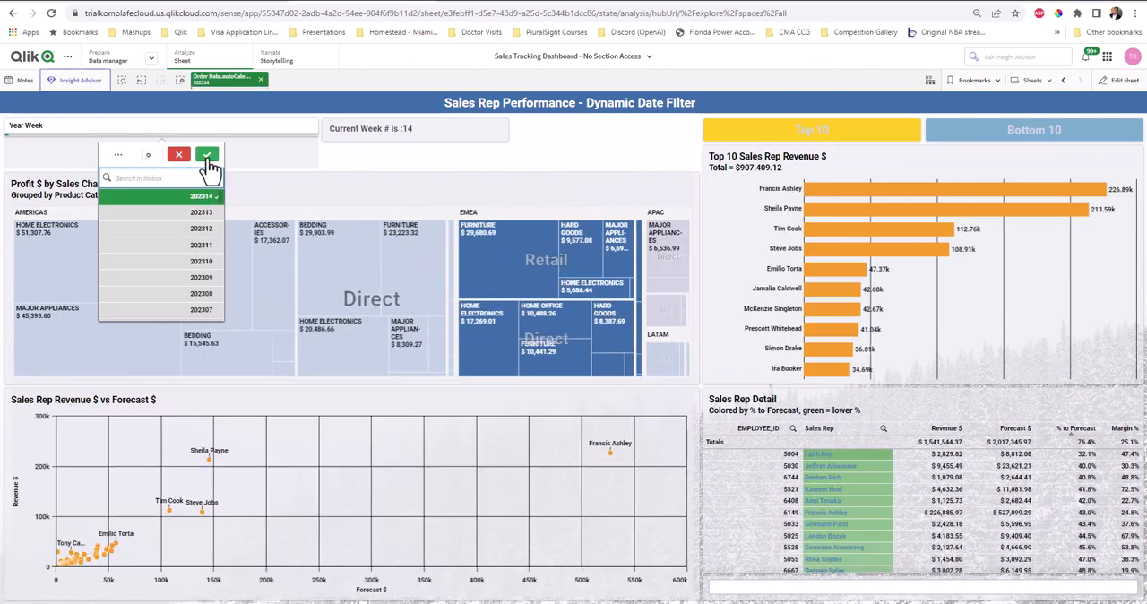
click(972, 80)
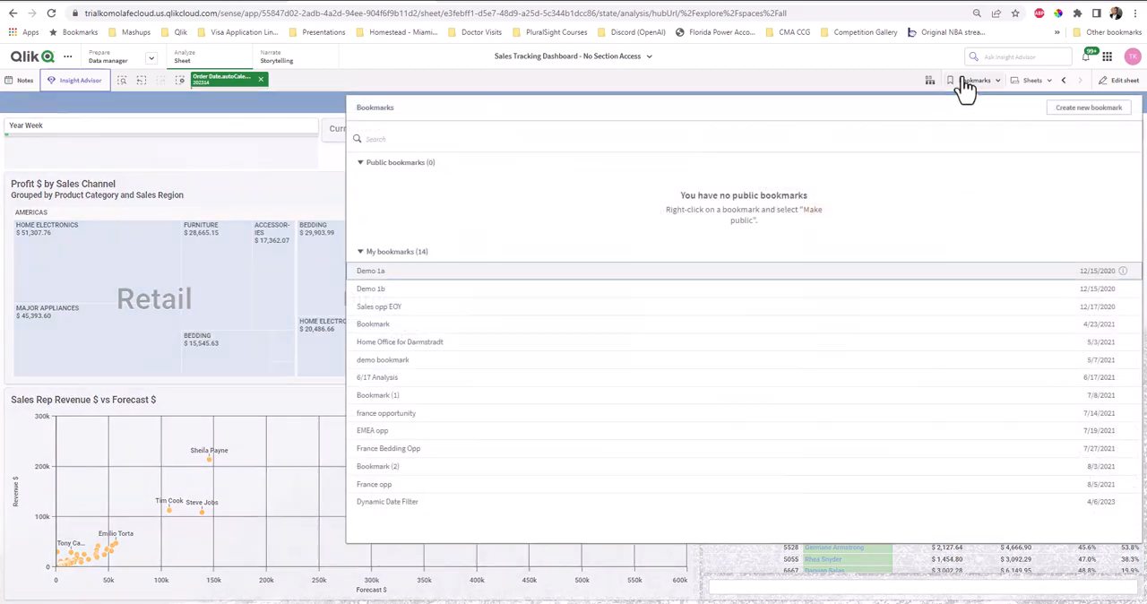
mouse_move(1053, 137)
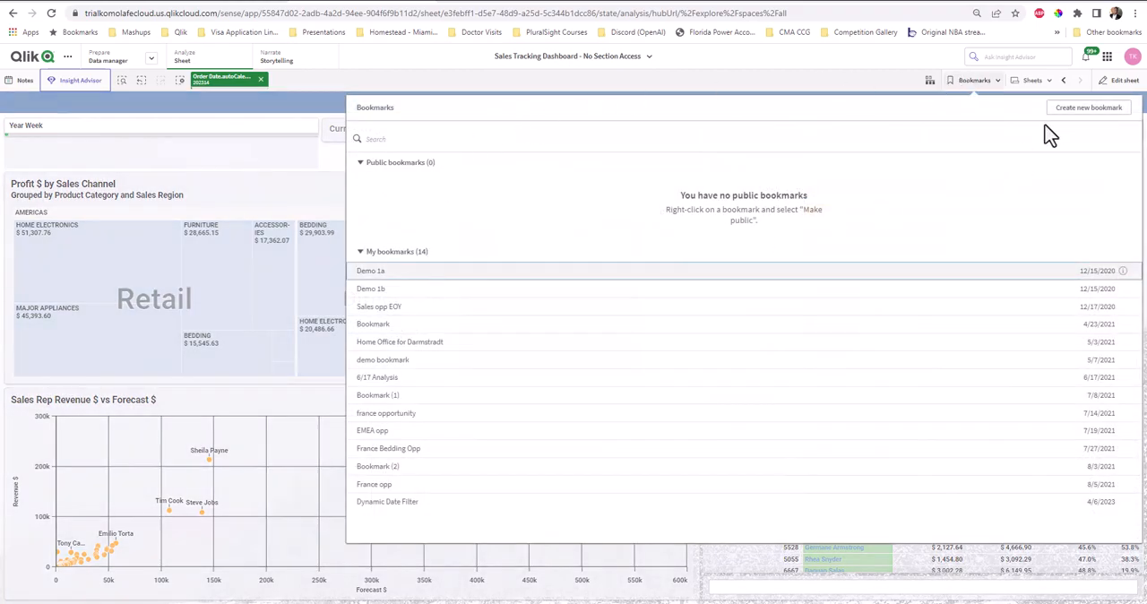
- Save the 202314 selection as bookmark 'Dynamic Year Week Filter' and resume sheet editing
click(1112, 108)
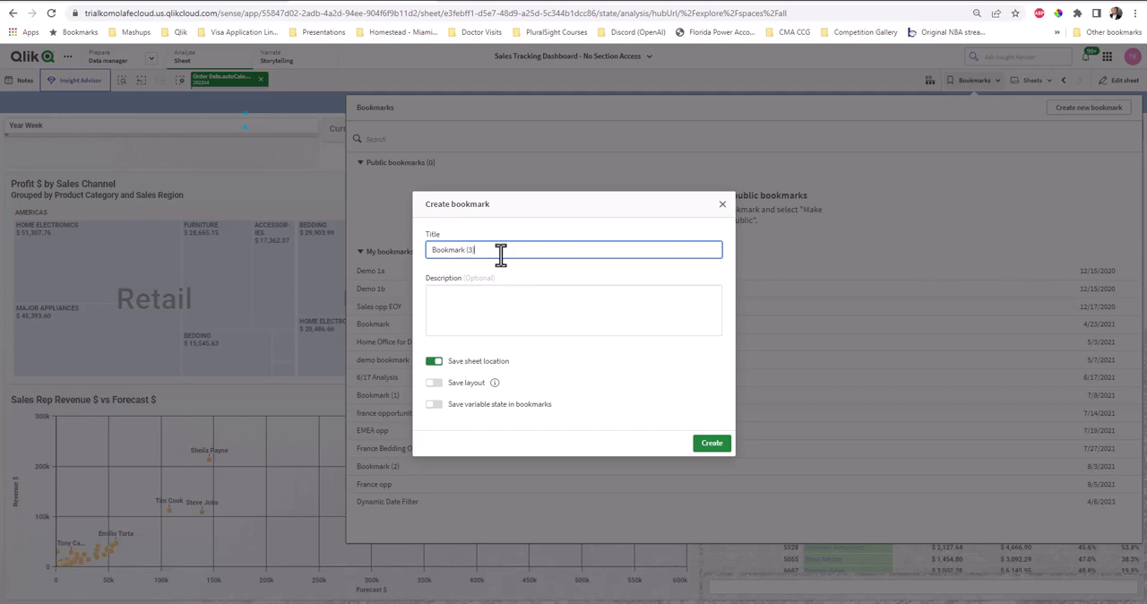
text(Dyan)
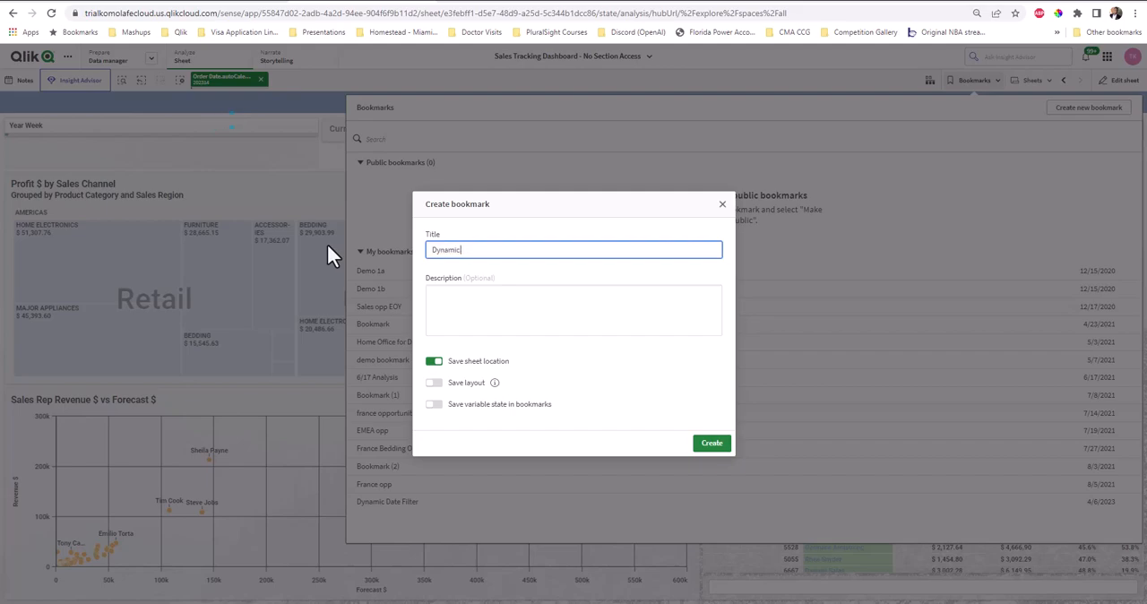
text(Year Week Filter)
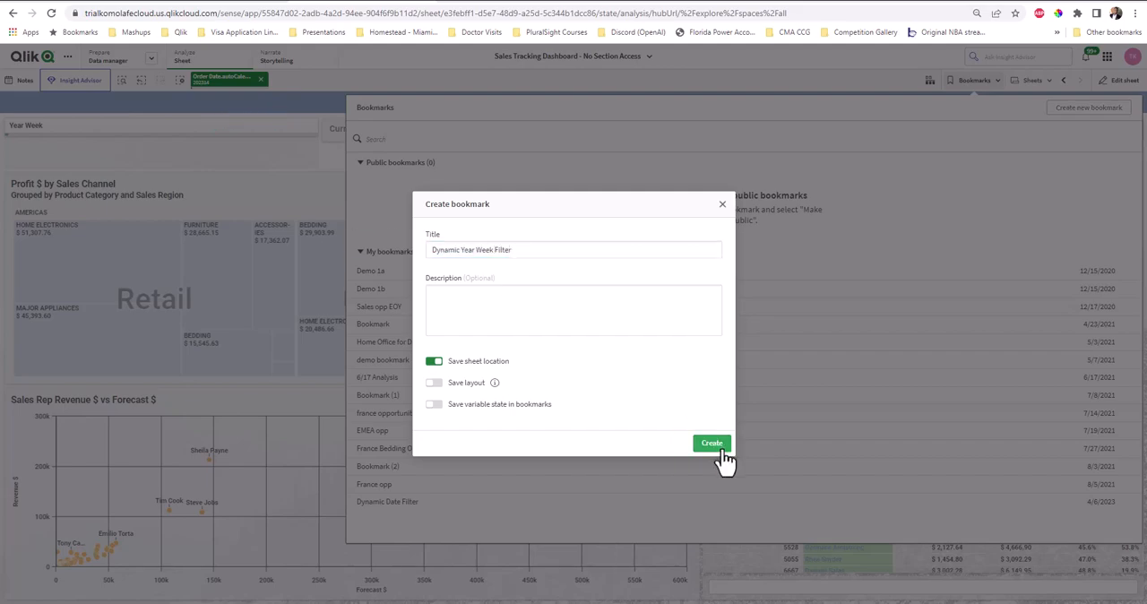
click(712, 443)
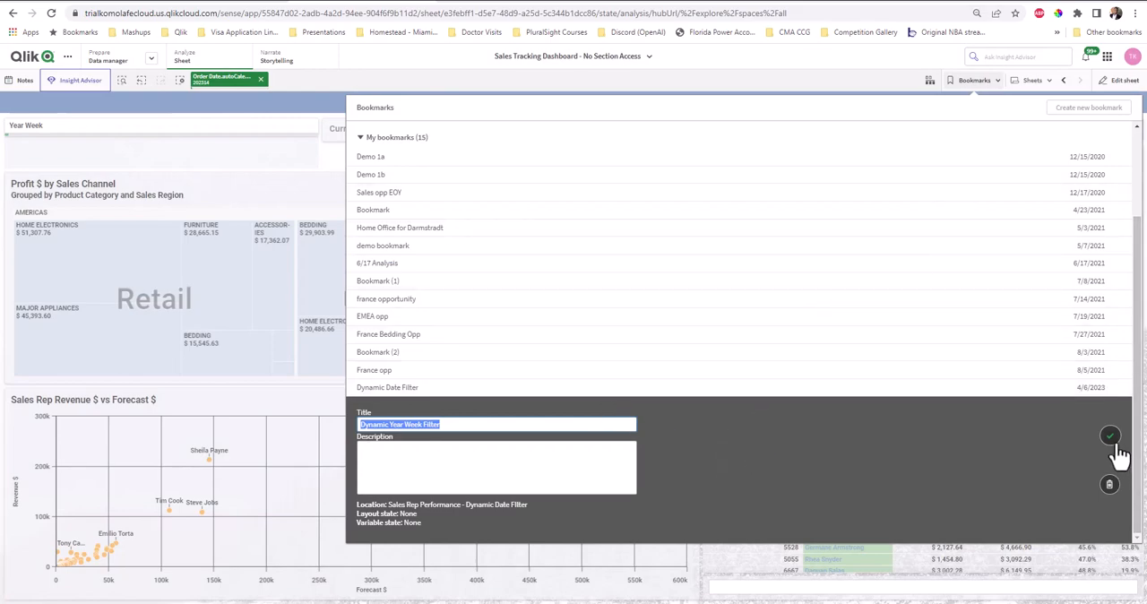
click(1110, 436)
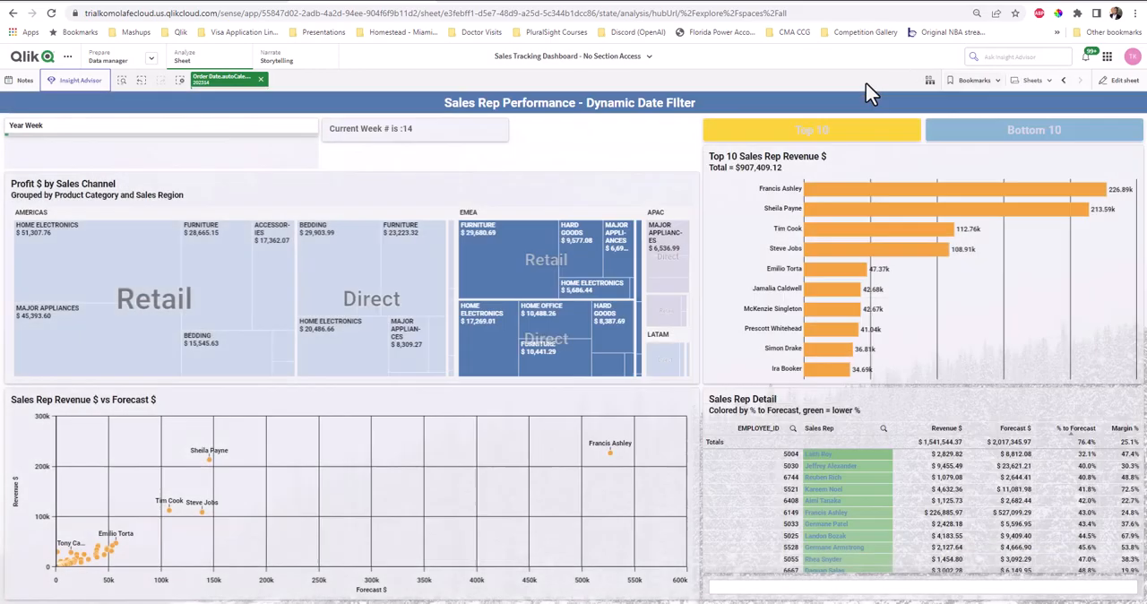
click(1121, 82)
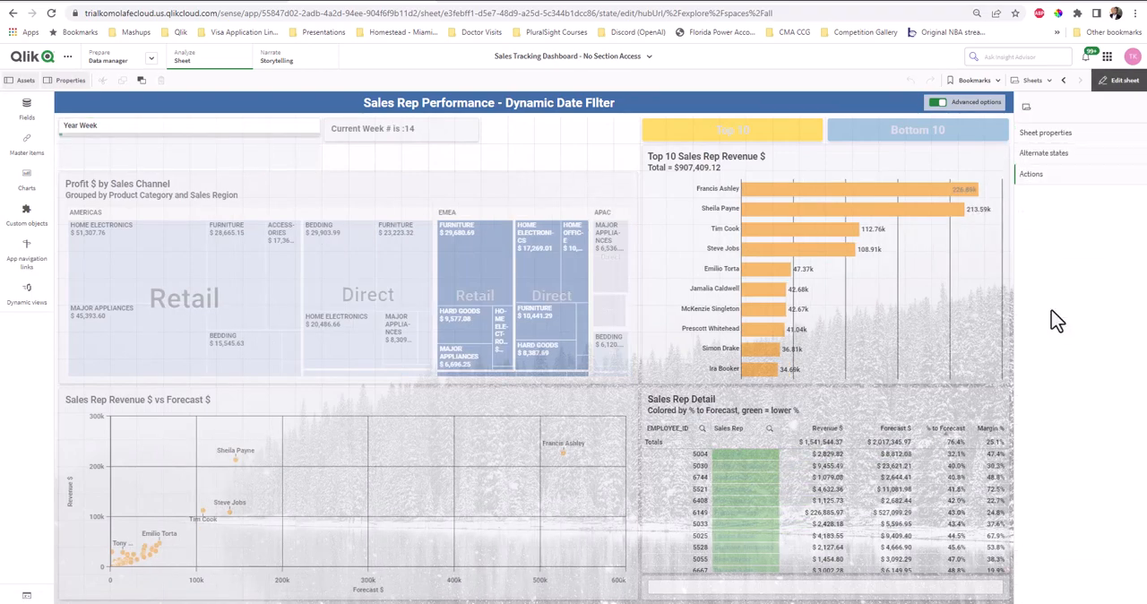
- Add a sheet action applying the Dynamic Year Week Filter bookmark, labelled 'Apply Current'
click(1030, 173)
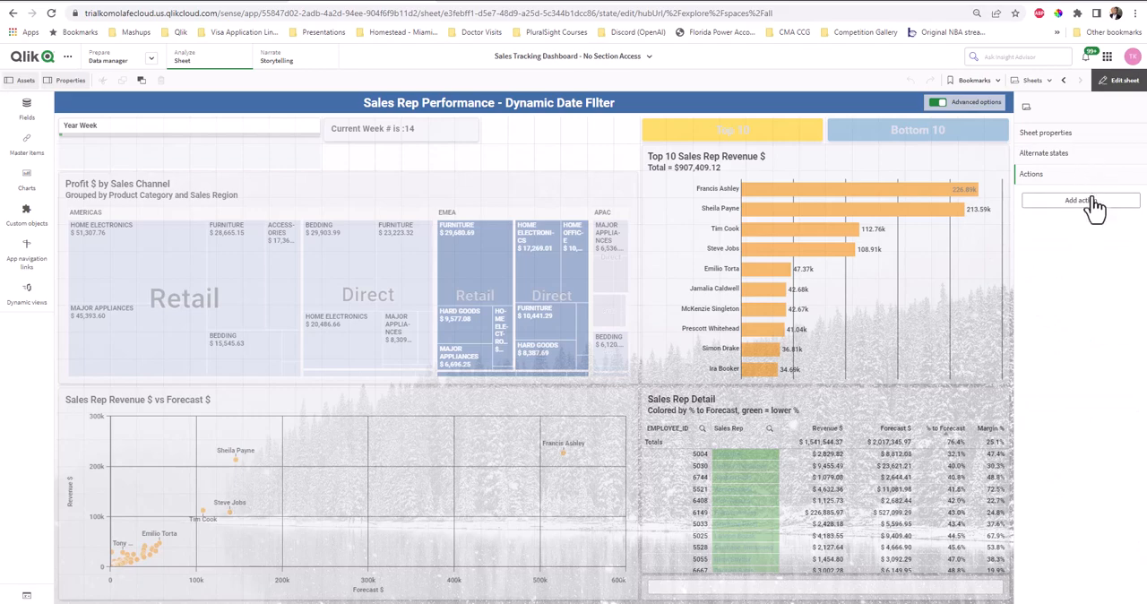
click(1081, 200)
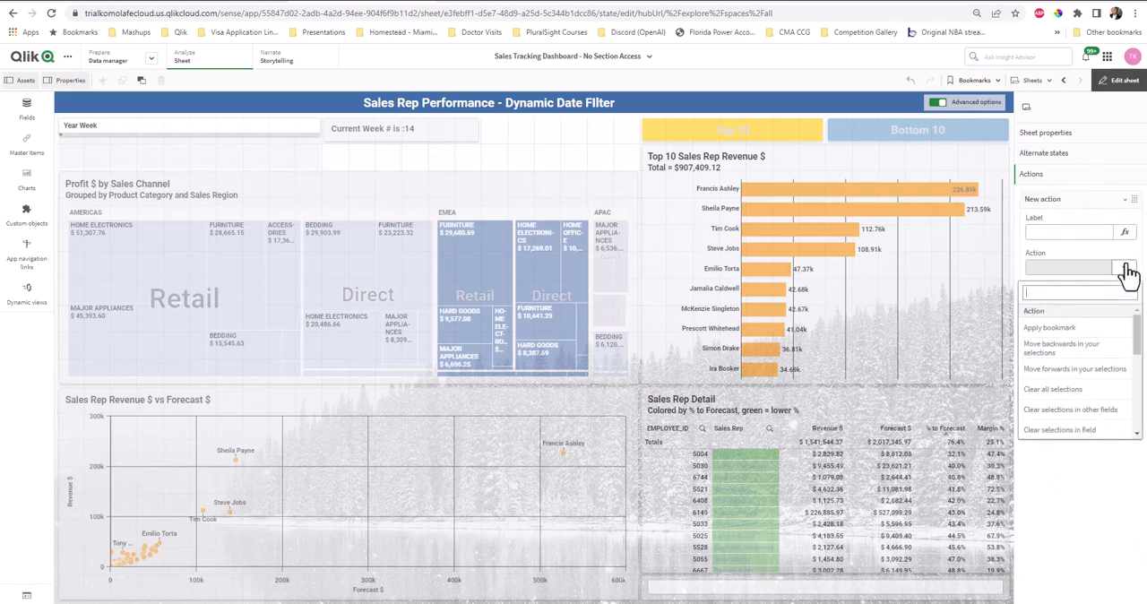
click(1049, 326)
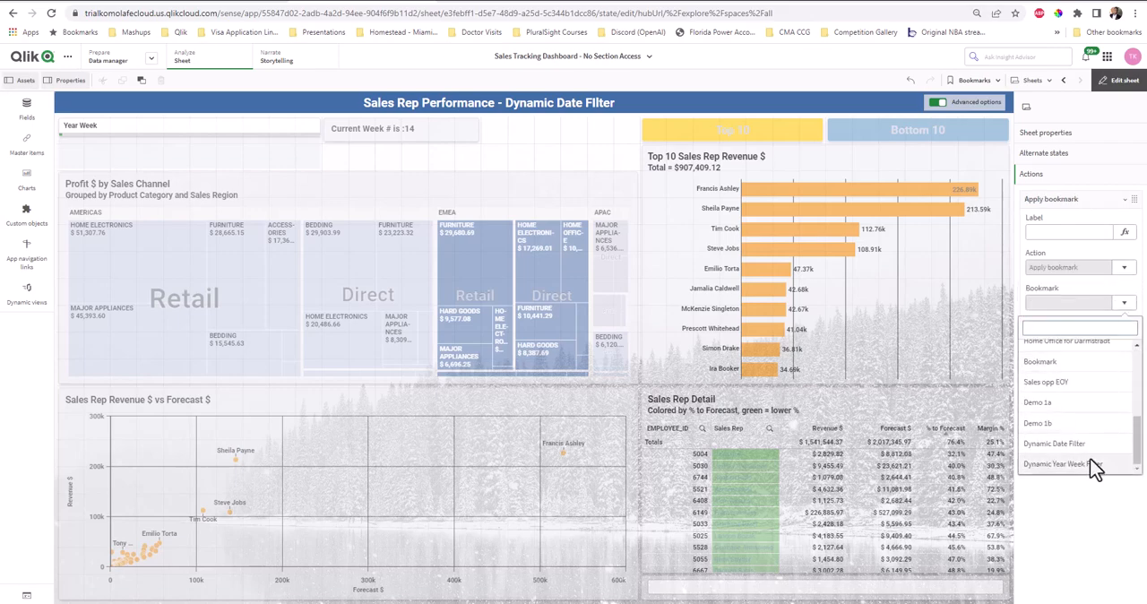
click(1066, 466)
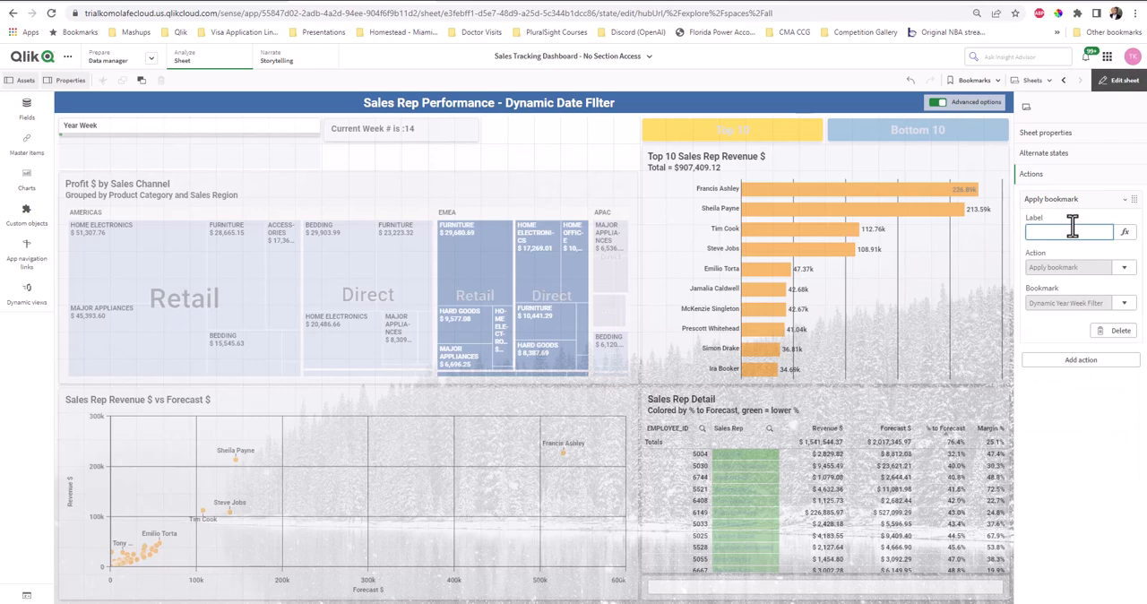
text(Apply Current)
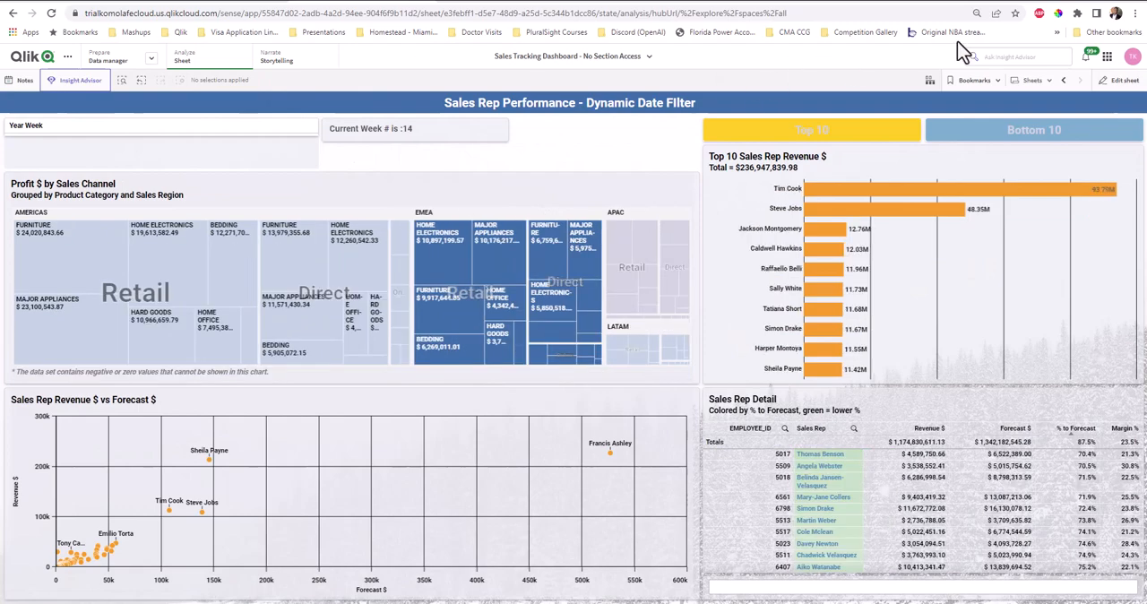
- Leave for the next sheet and return to Sales Rep Performance to confirm year-week 202314 is selected
click(1079, 89)
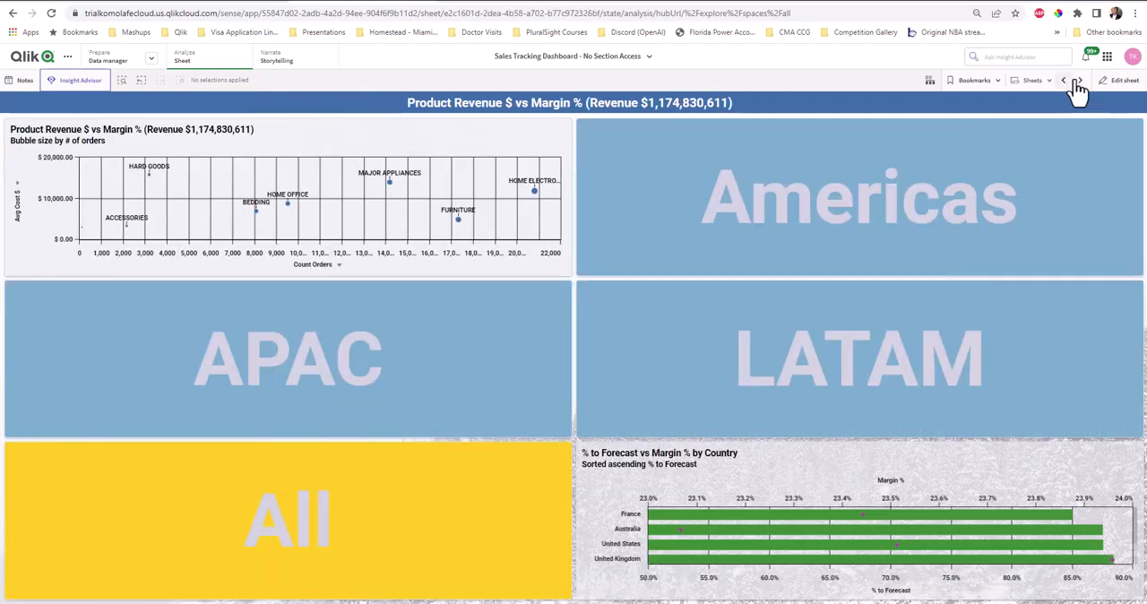
click(1086, 82)
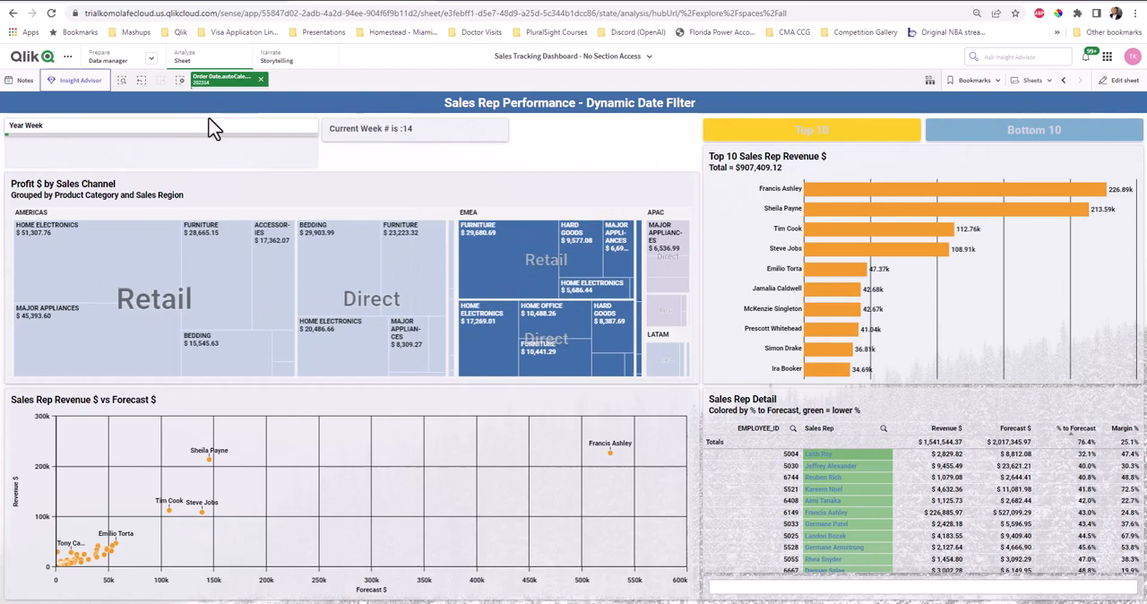
mouse_move(403, 131)
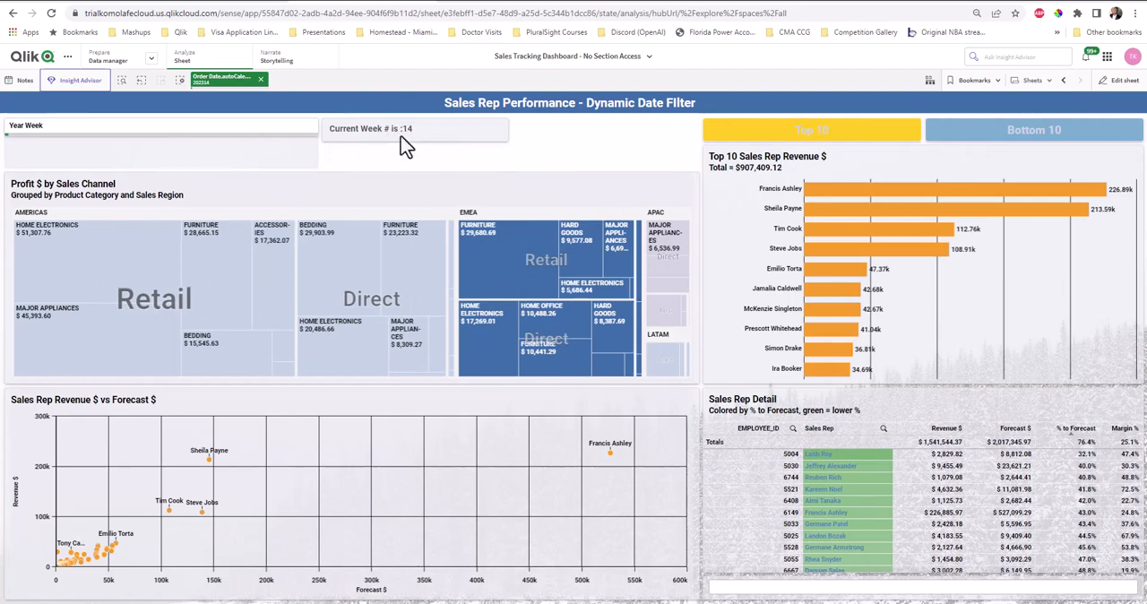
mouse_move(393, 134)
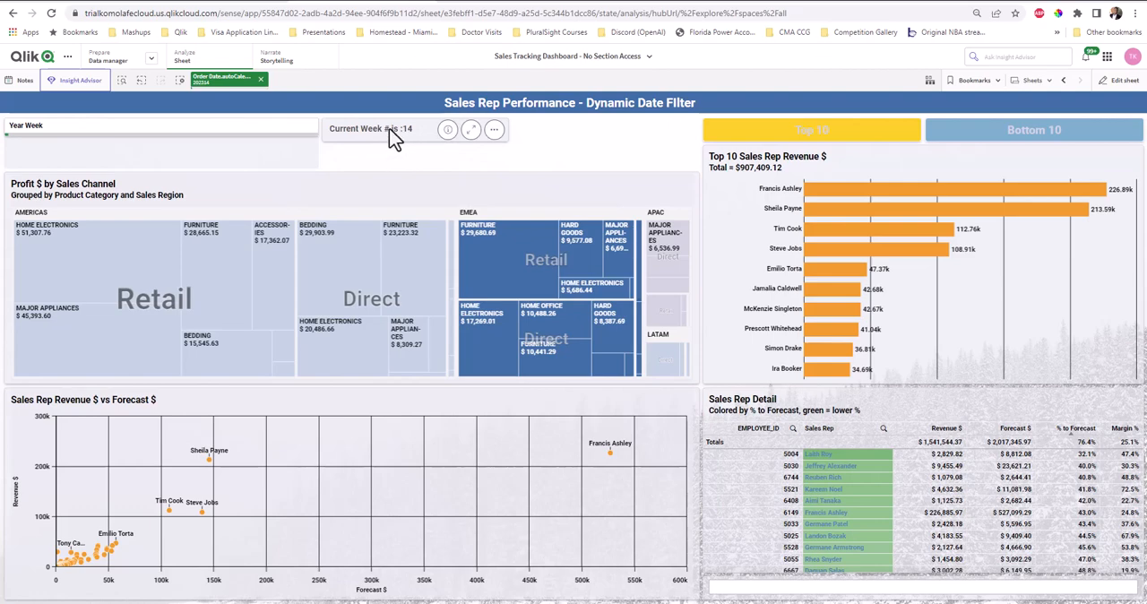
mouse_move(403, 146)
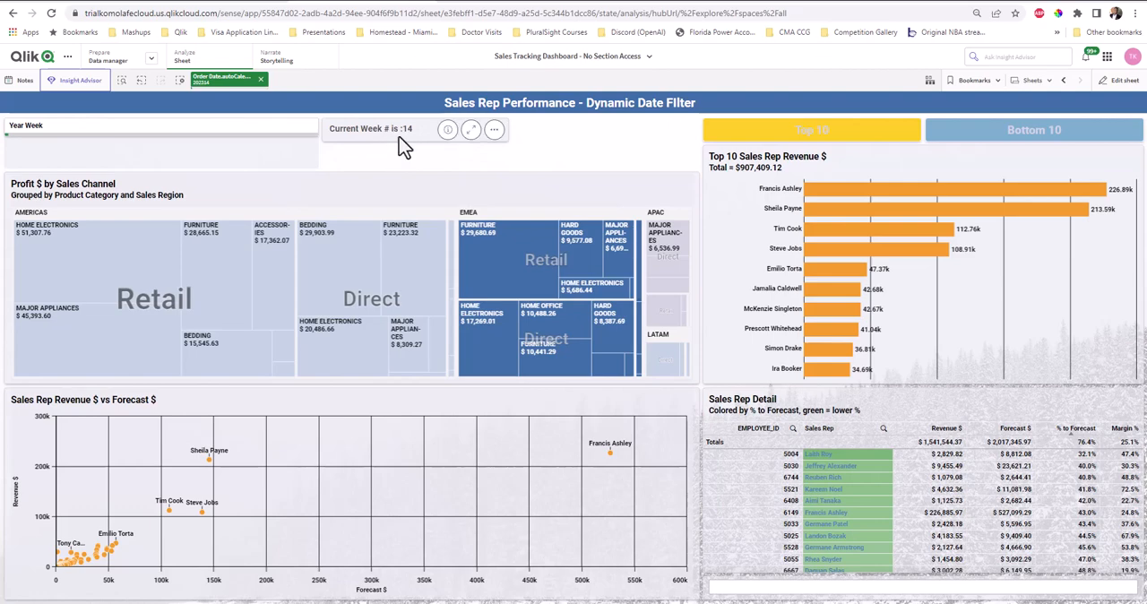
mouse_move(417, 128)
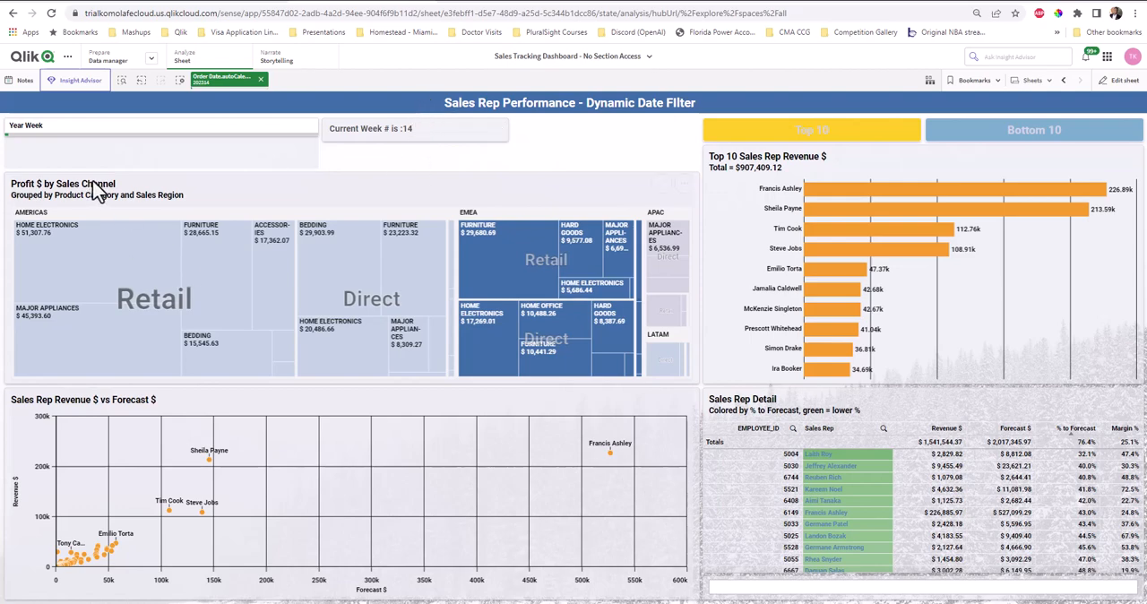
mouse_move(90, 193)
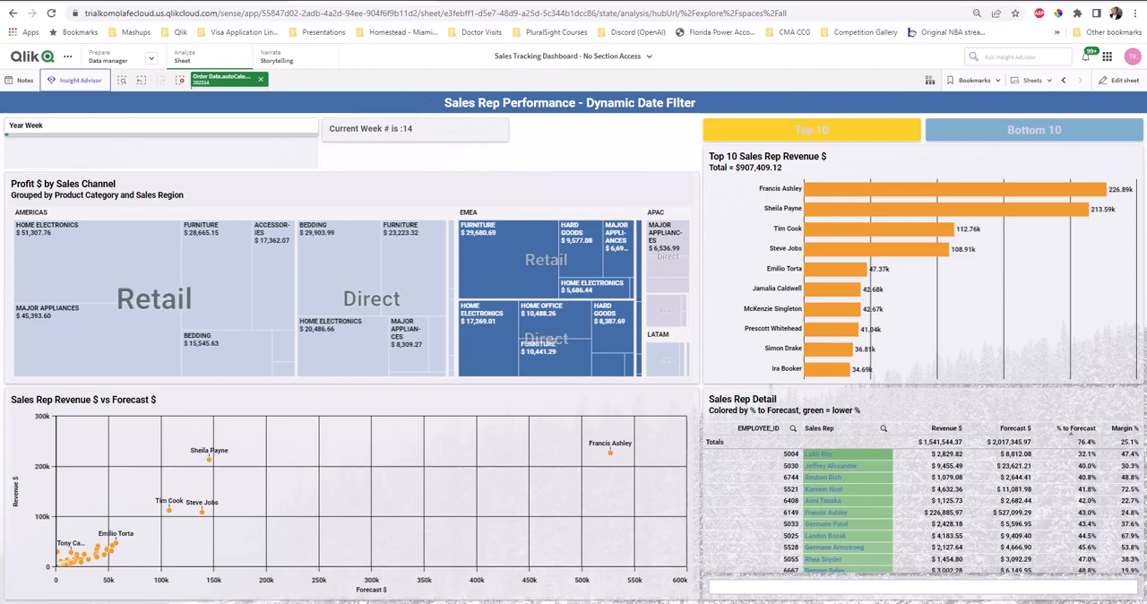